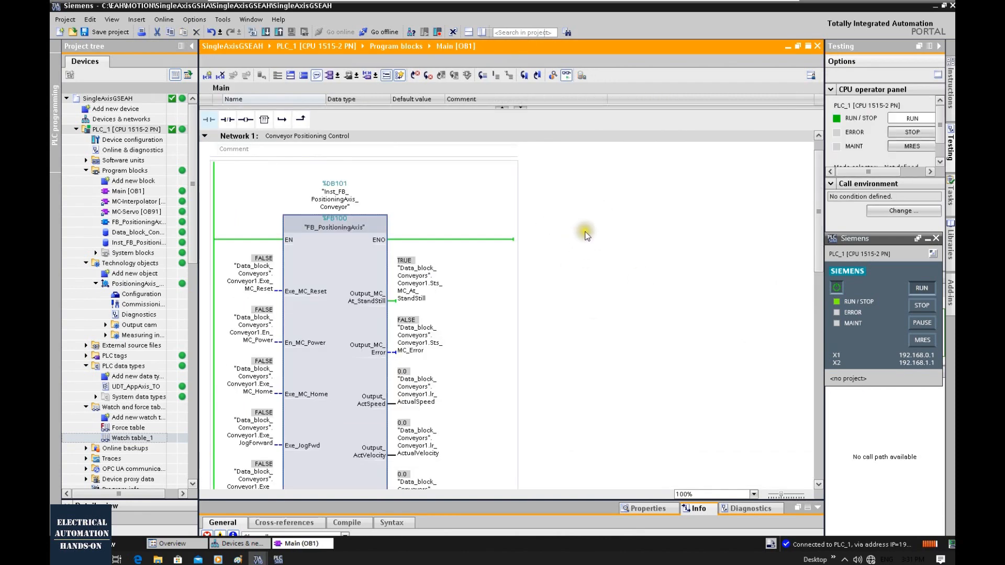
Step: Open Commissioning under Technology objects > PositioningAxis_1 in the project tree
{"action": "scroll", "scroll_direction": "down", "scroll_amount": 3}
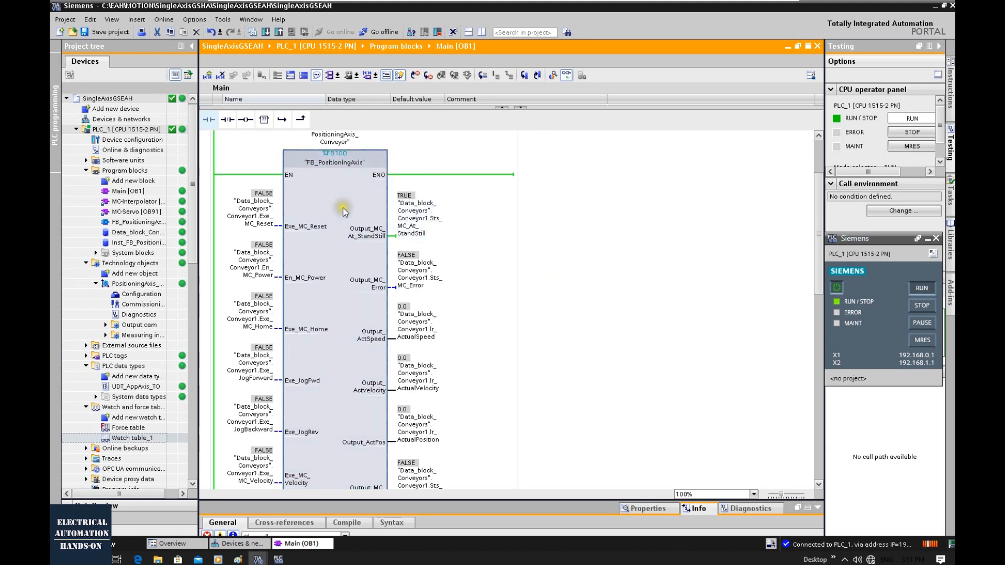
{"action": "mouse_move", "coordinate": [323, 323]}
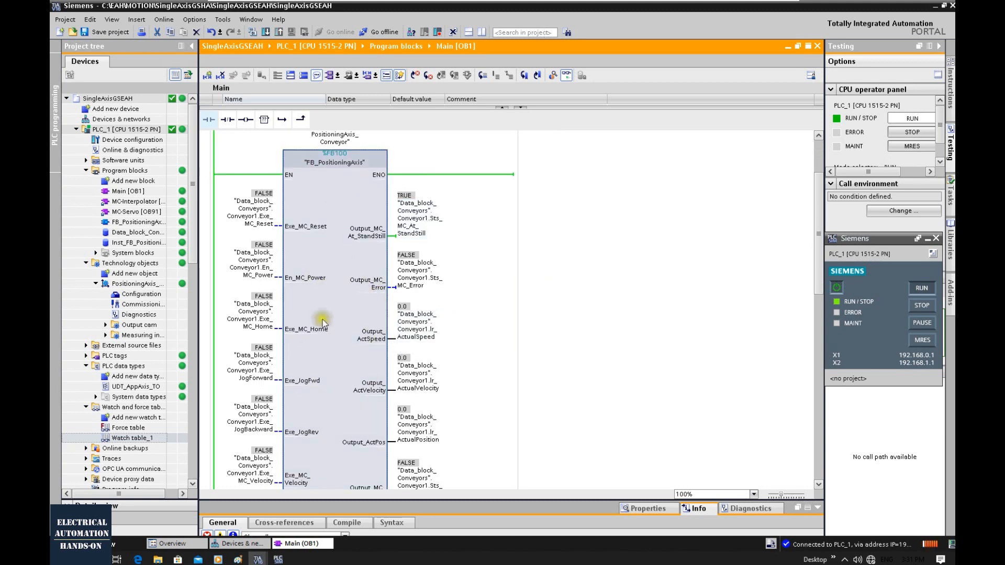
{"action": "mouse_move", "coordinate": [340, 246]}
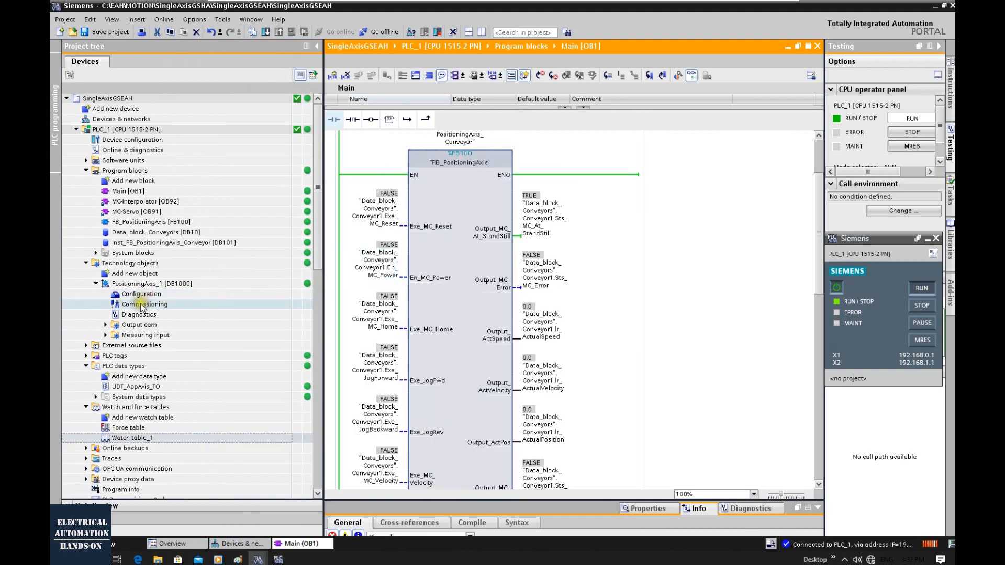
{"action": "left_click", "coordinate": [143, 304]}
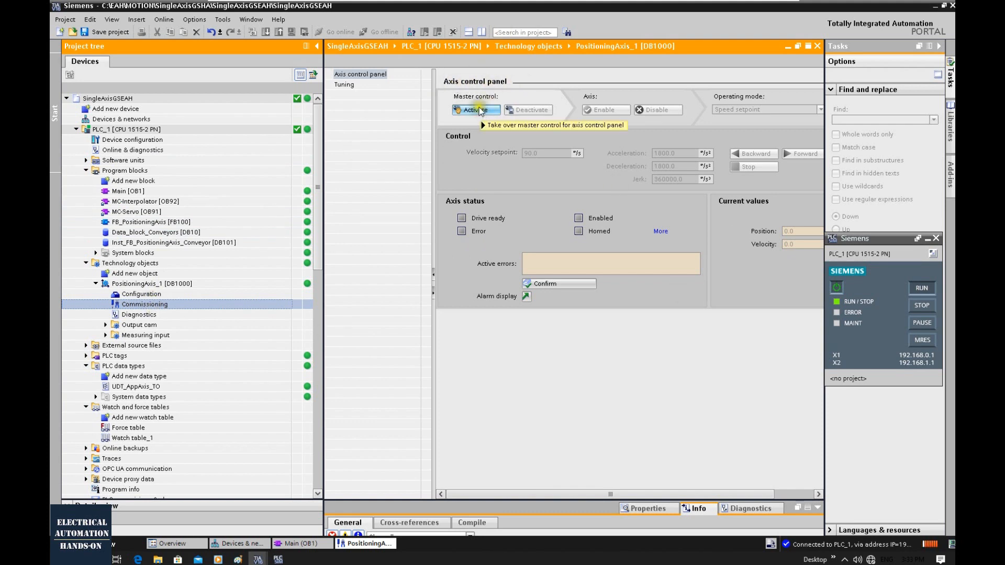
{"action": "mouse_move", "coordinate": [493, 135]}
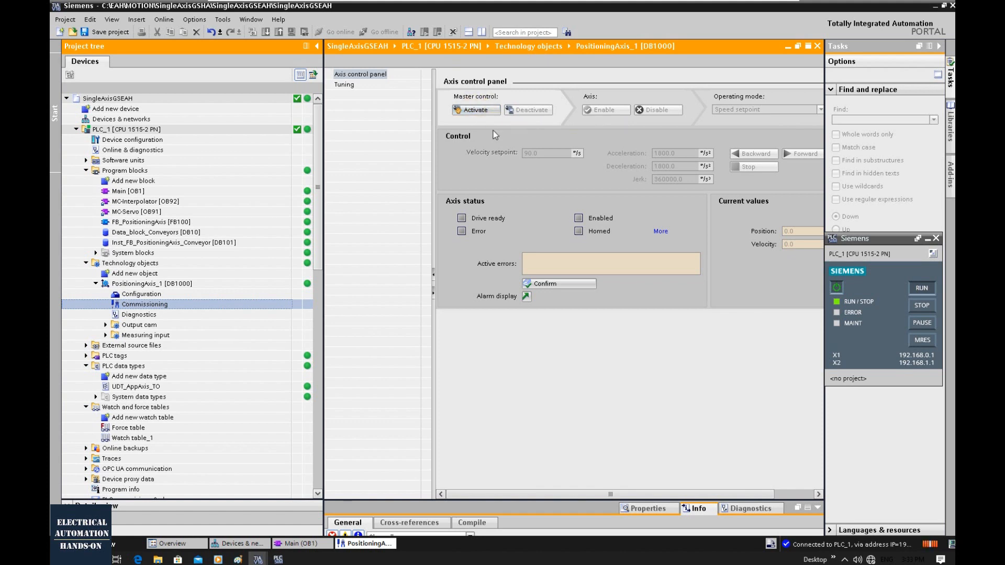
{"action": "mouse_move", "coordinate": [297, 268]}
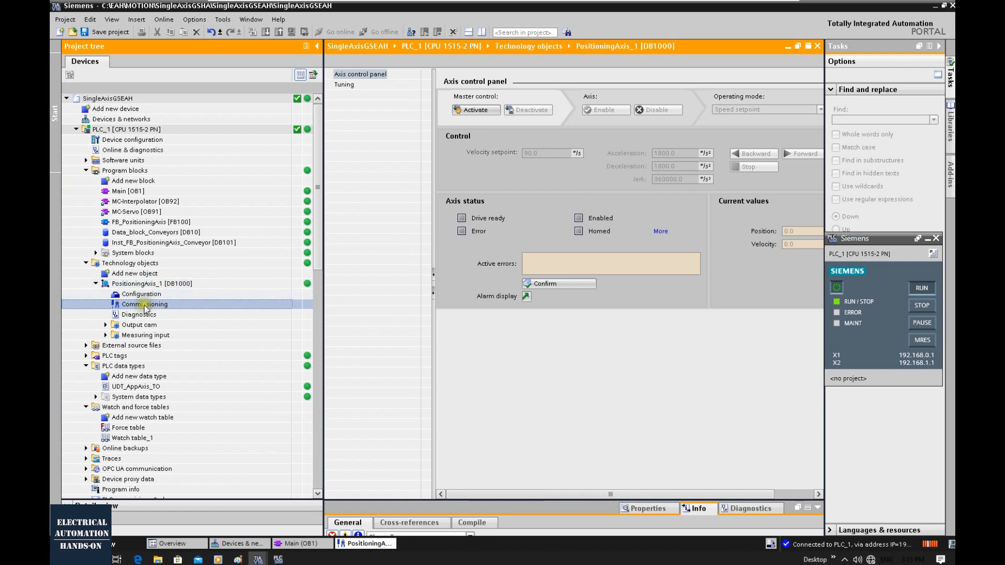
{"action": "mouse_move", "coordinate": [561, 249]}
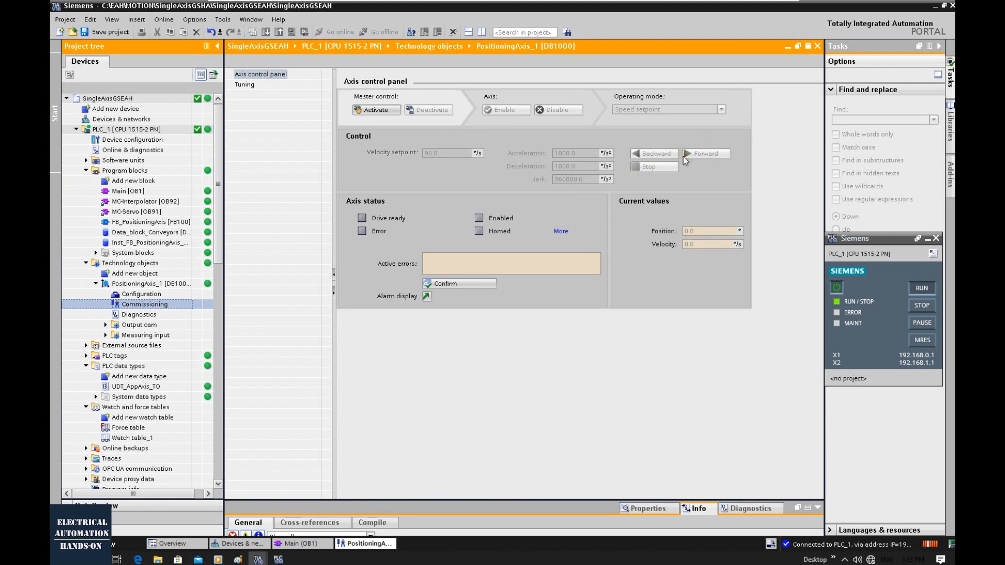
{"action": "mouse_move", "coordinate": [685, 163]}
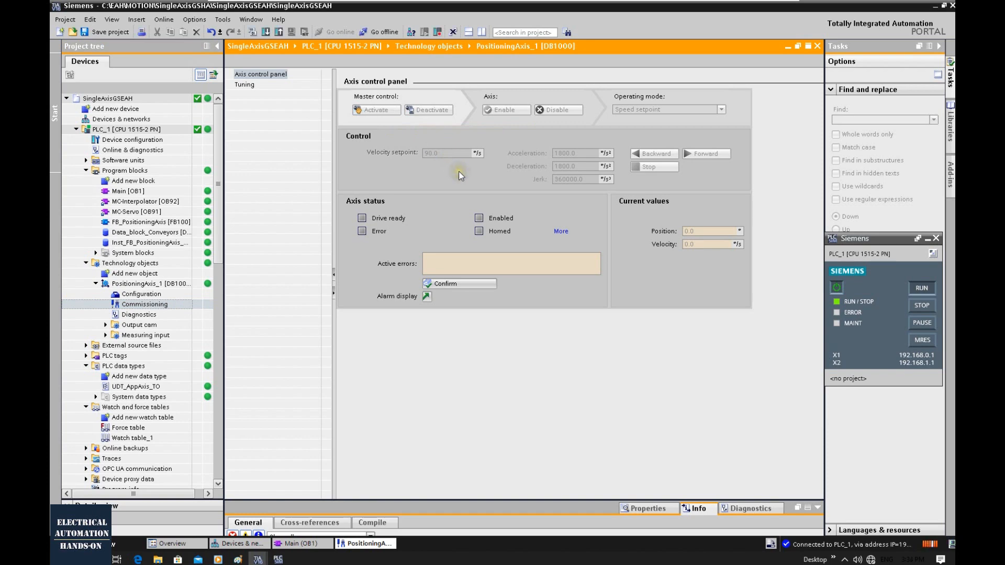
Step: Request master control of PositioningAxis_1 so the activation warning appears
{"action": "left_click", "coordinate": [376, 110]}
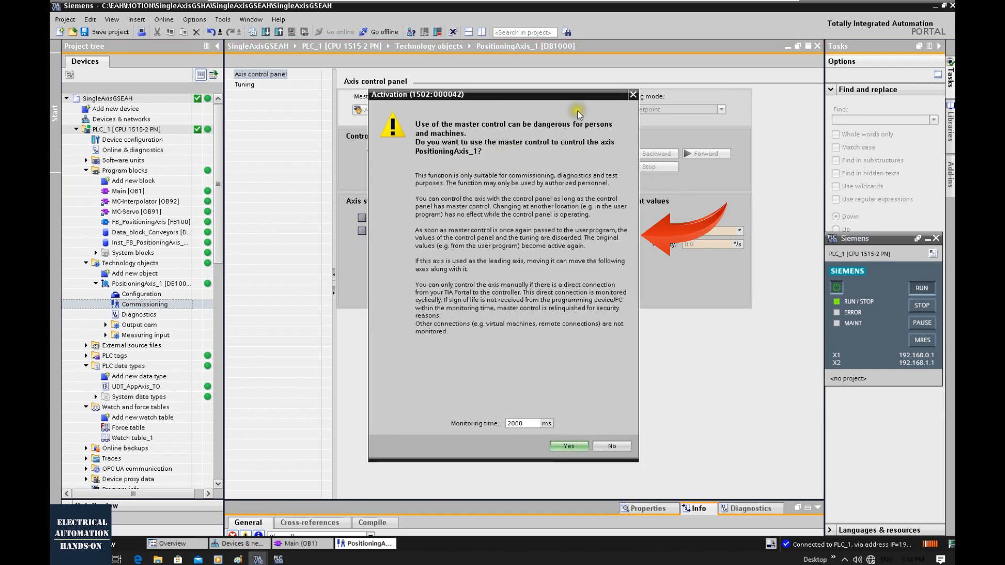
{"action": "mouse_move", "coordinate": [669, 159]}
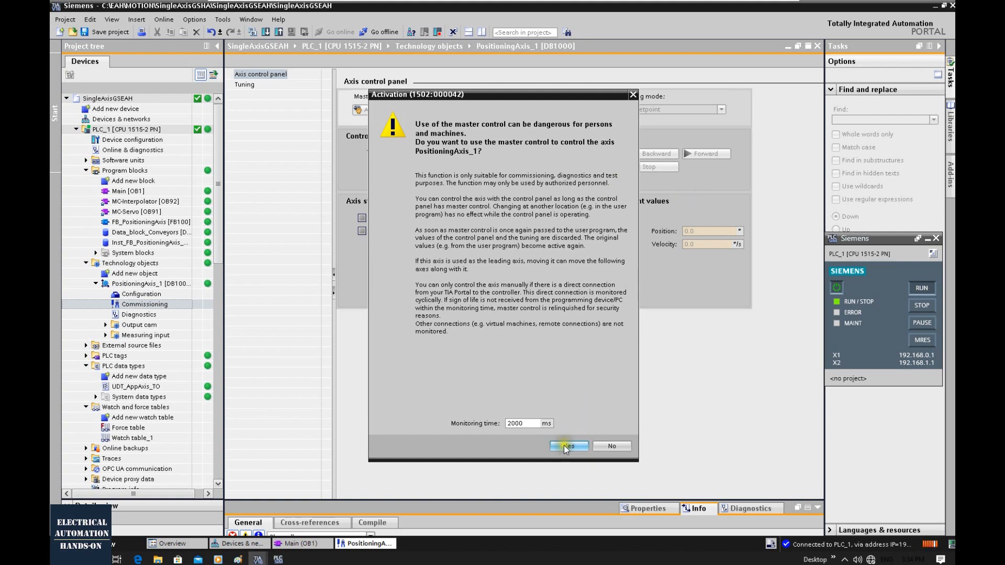
Step: Confirm taking master control and enable PositioningAxis_1
{"action": "left_click", "coordinate": [567, 446]}
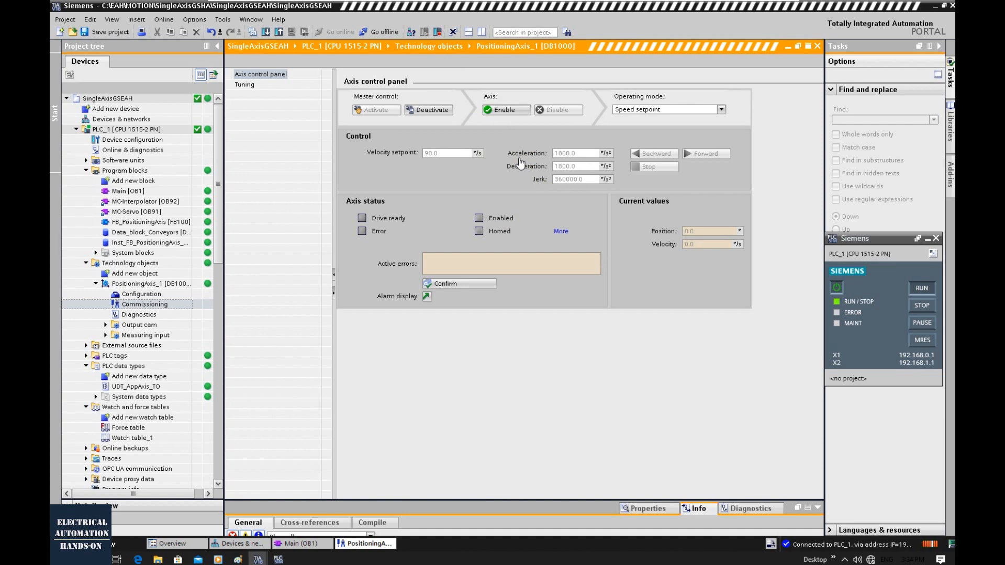
{"action": "left_click", "coordinate": [448, 152]}
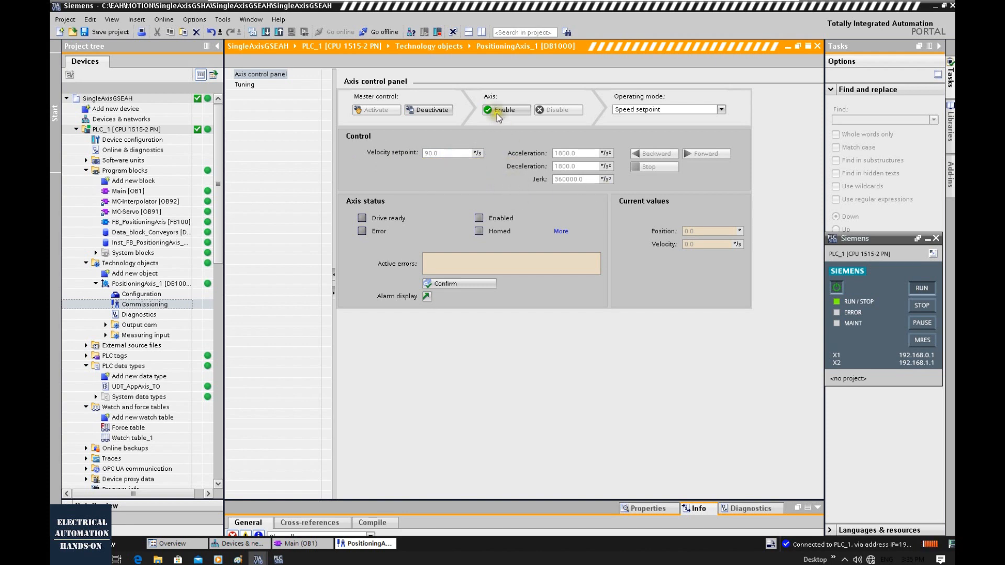
{"action": "left_click", "coordinate": [506, 110]}
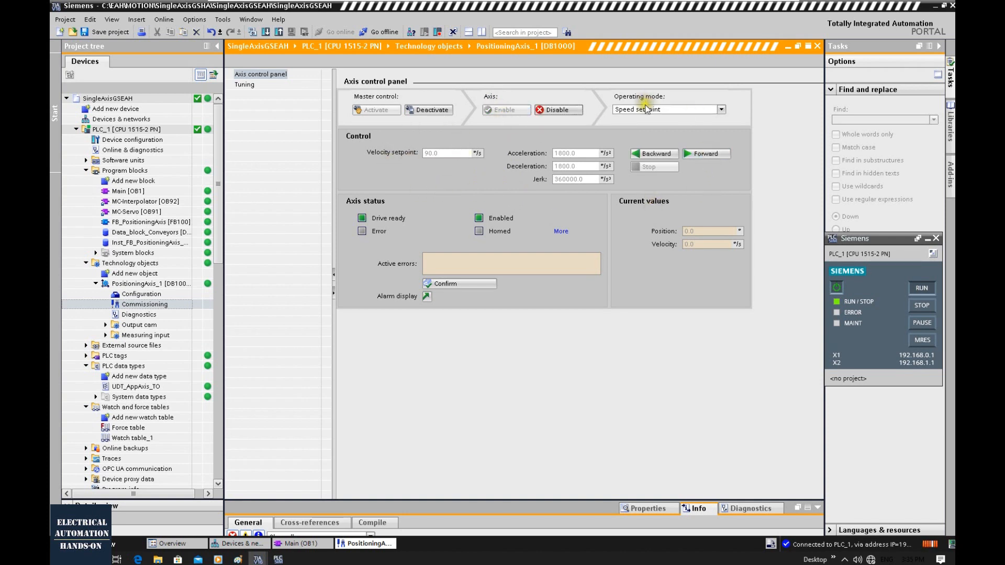
{"action": "mouse_move", "coordinate": [666, 109]}
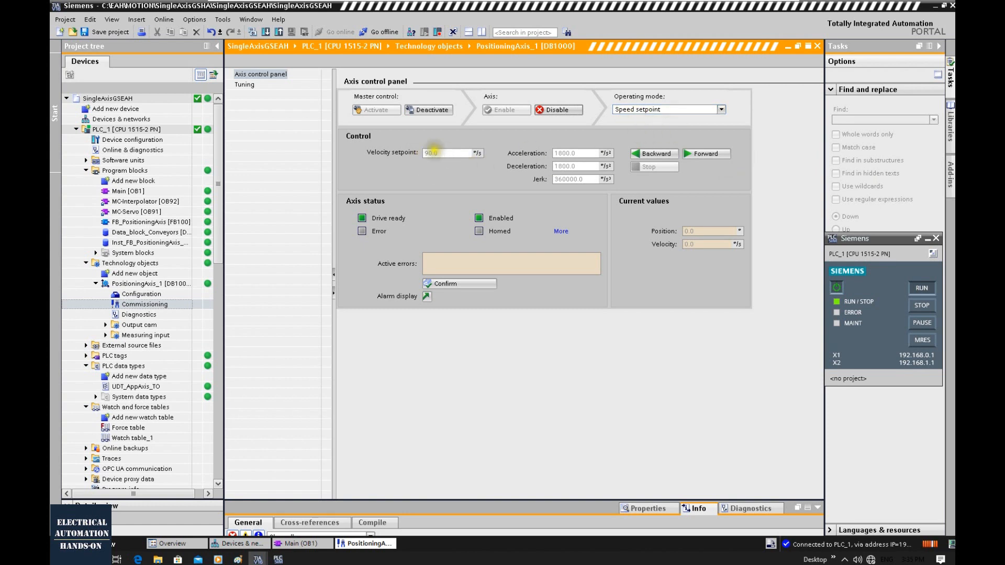
Step: Jog the axis forward and stop it at position 612.0
{"action": "left_click", "coordinate": [705, 154]}
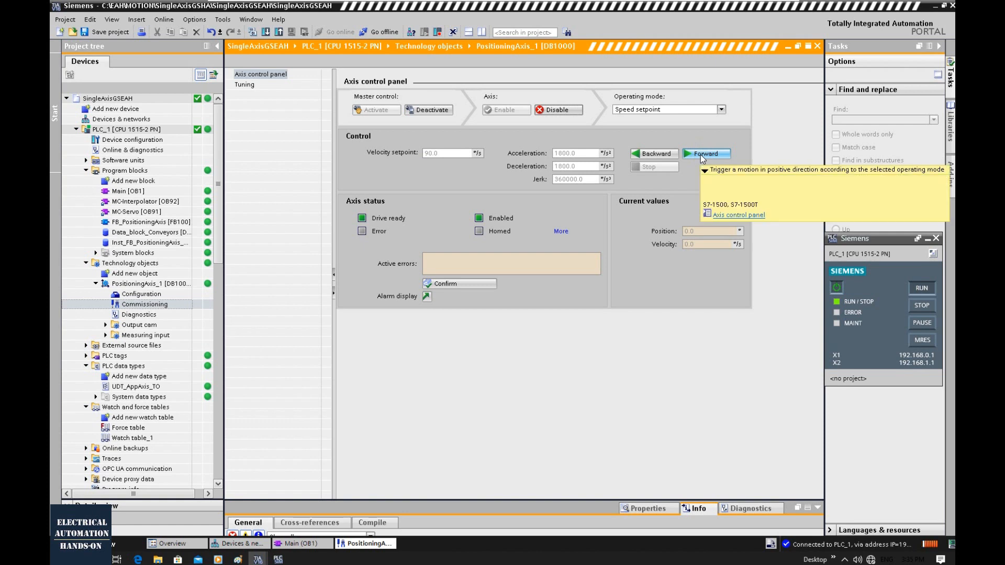
{"action": "left_click", "coordinate": [706, 154]}
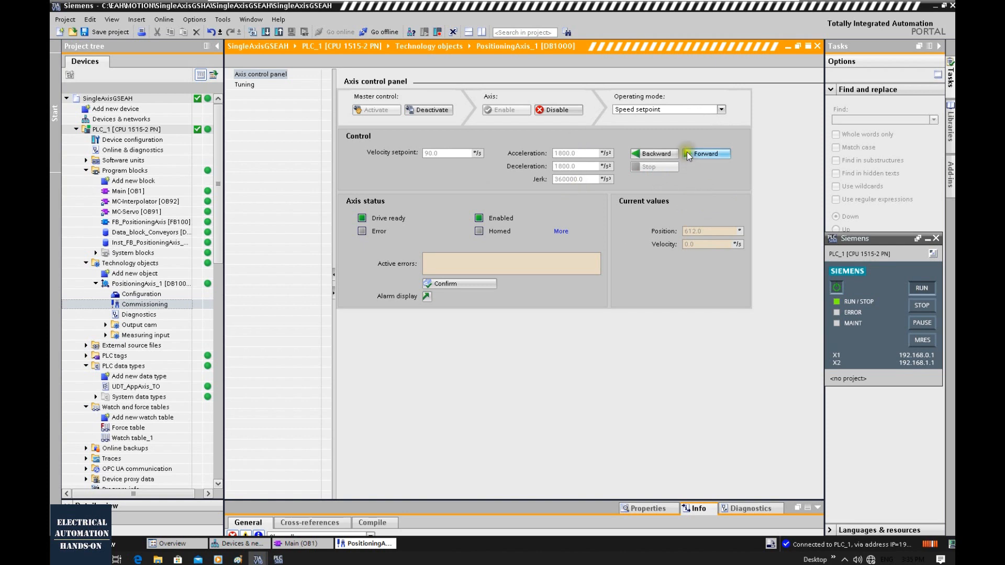
{"action": "mouse_move", "coordinate": [711, 168]}
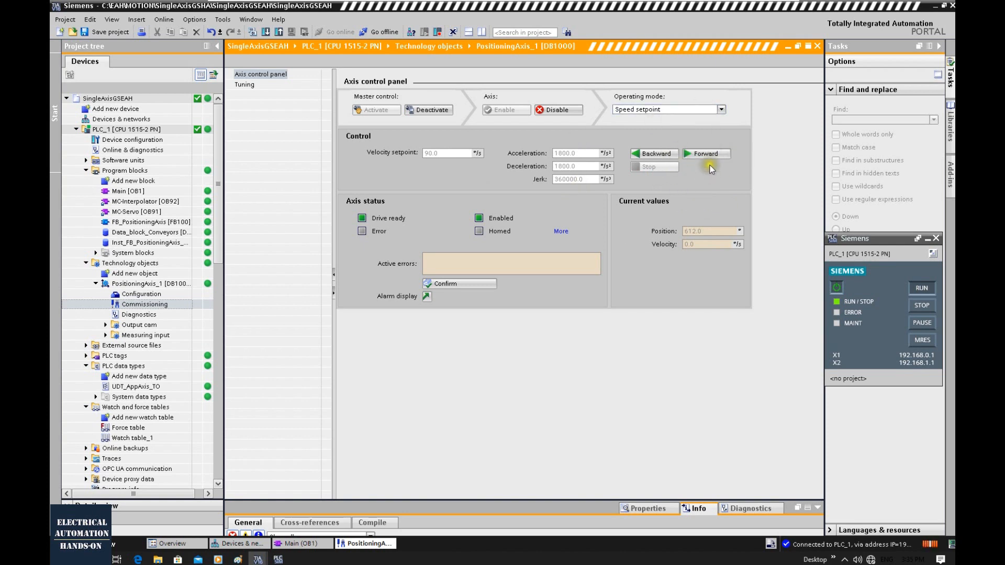
{"action": "left_click", "coordinate": [653, 154]}
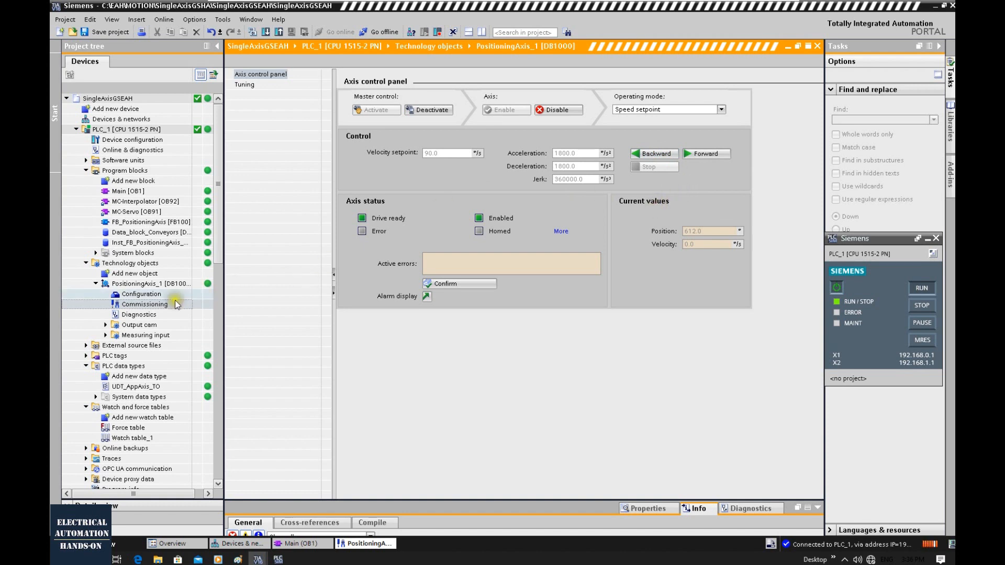
Step: Show PositioningAxis_1's Extended parameters > Mechanics page with its 10:1 load gear
{"action": "left_click", "coordinate": [140, 294]}
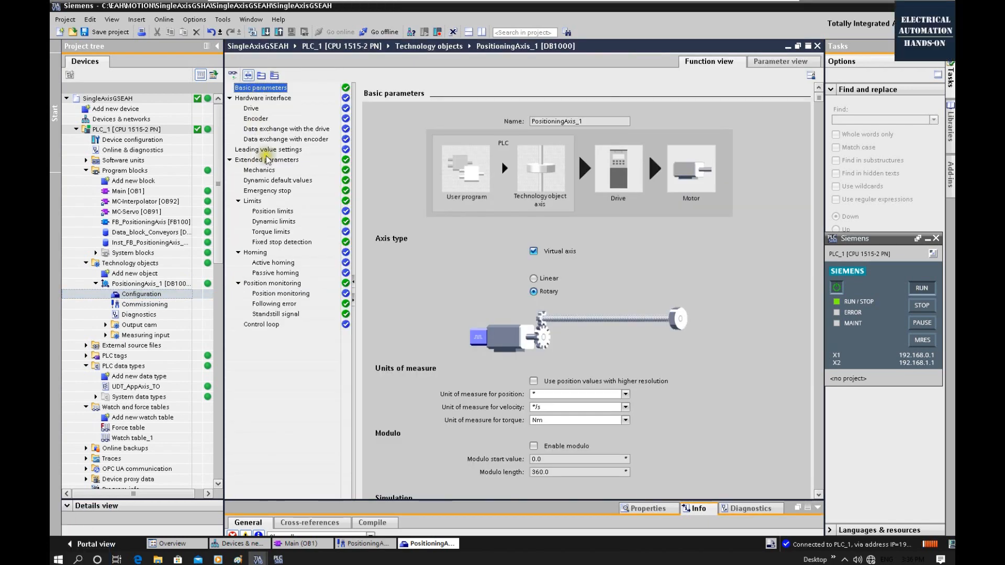
{"action": "left_click", "coordinate": [260, 170]}
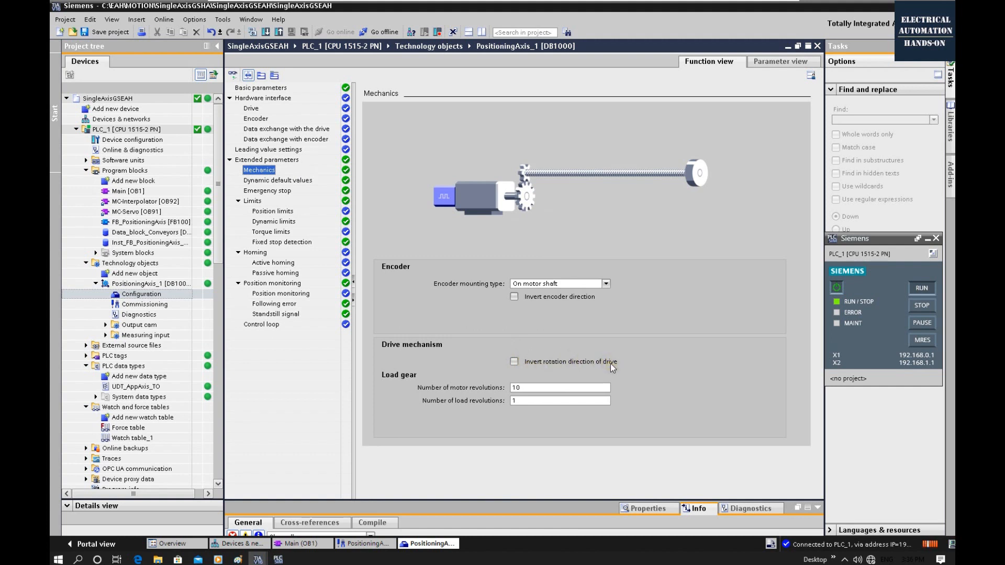
{"action": "mouse_move", "coordinate": [554, 307]}
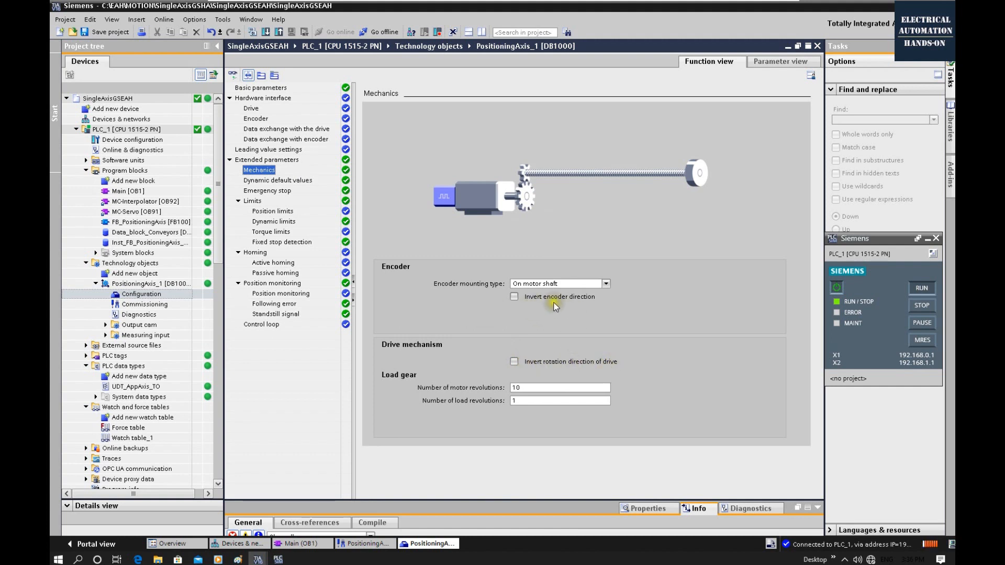
{"action": "mouse_move", "coordinate": [582, 302]}
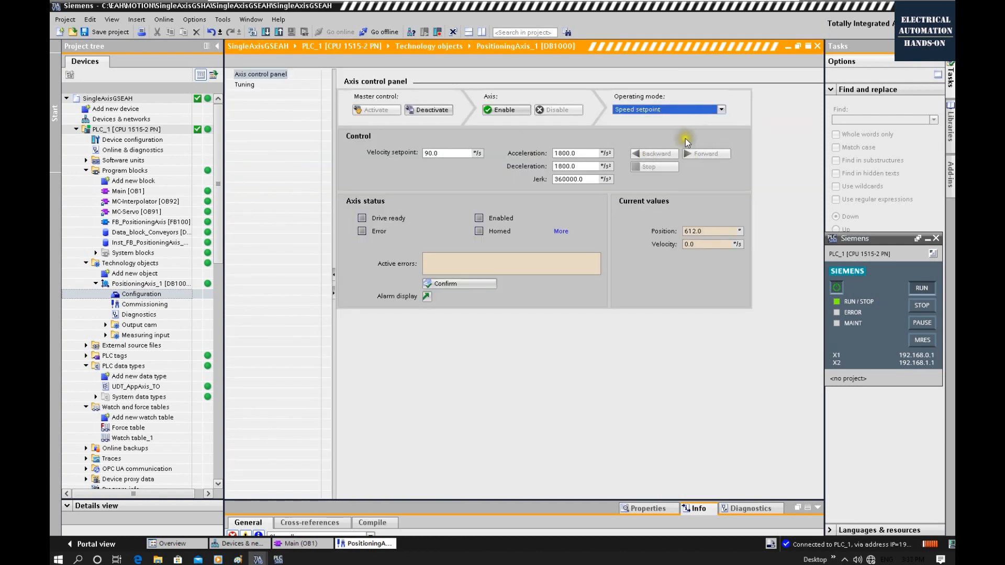
{"action": "mouse_move", "coordinate": [679, 146]}
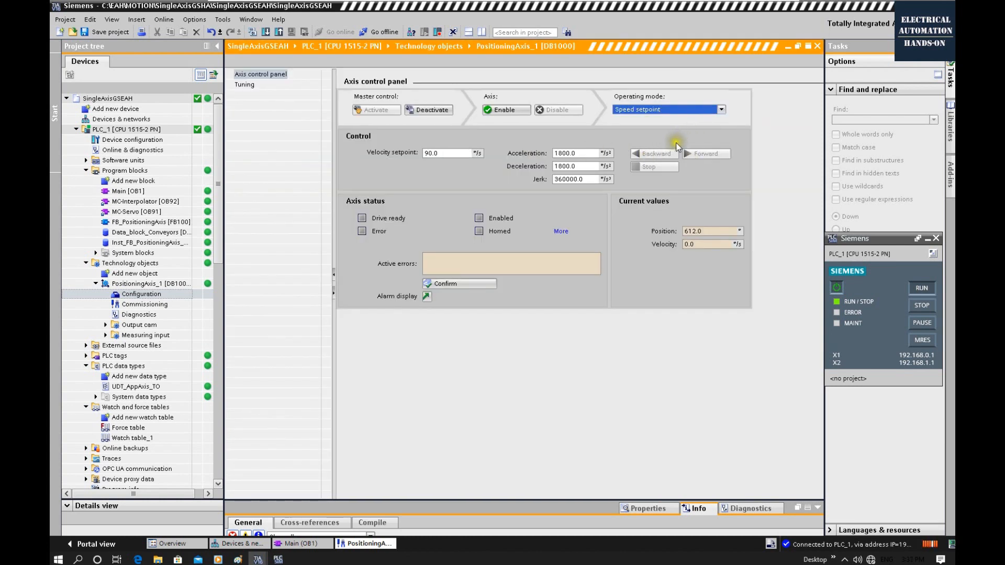
{"action": "mouse_move", "coordinate": [679, 196]}
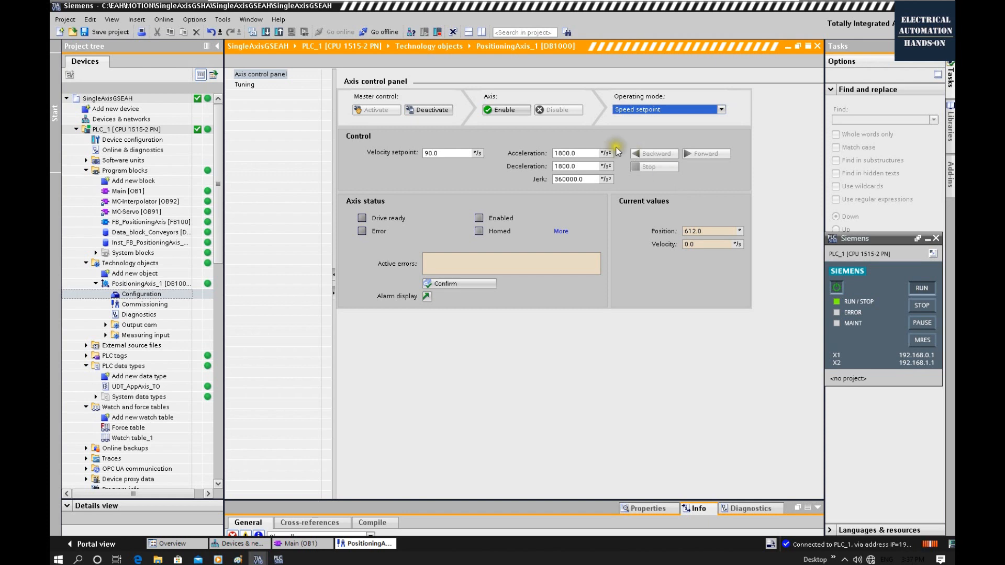
{"action": "mouse_move", "coordinate": [625, 110]}
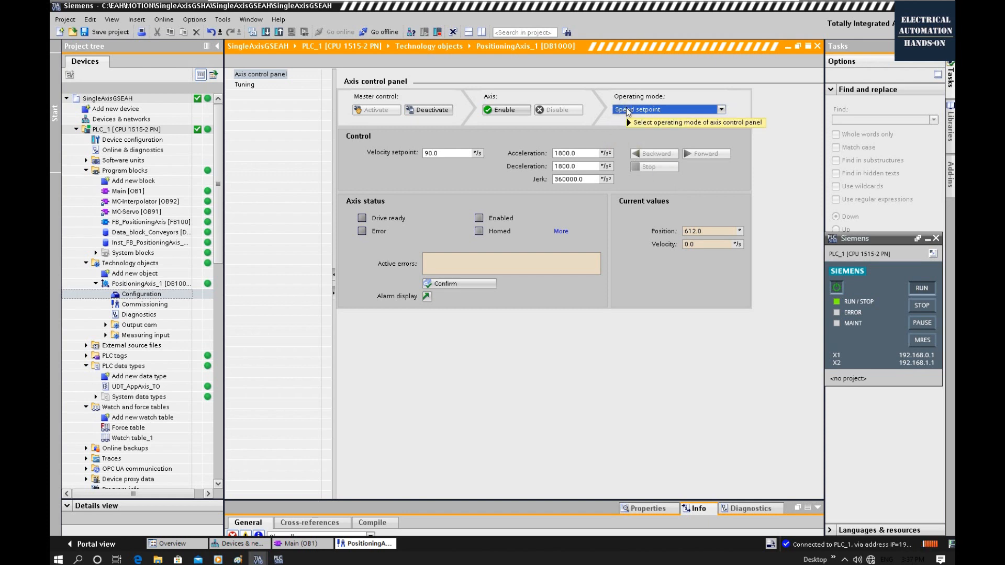
Step: Expand the Operating mode dropdown on the axis control panel
{"action": "left_click", "coordinate": [666, 108]}
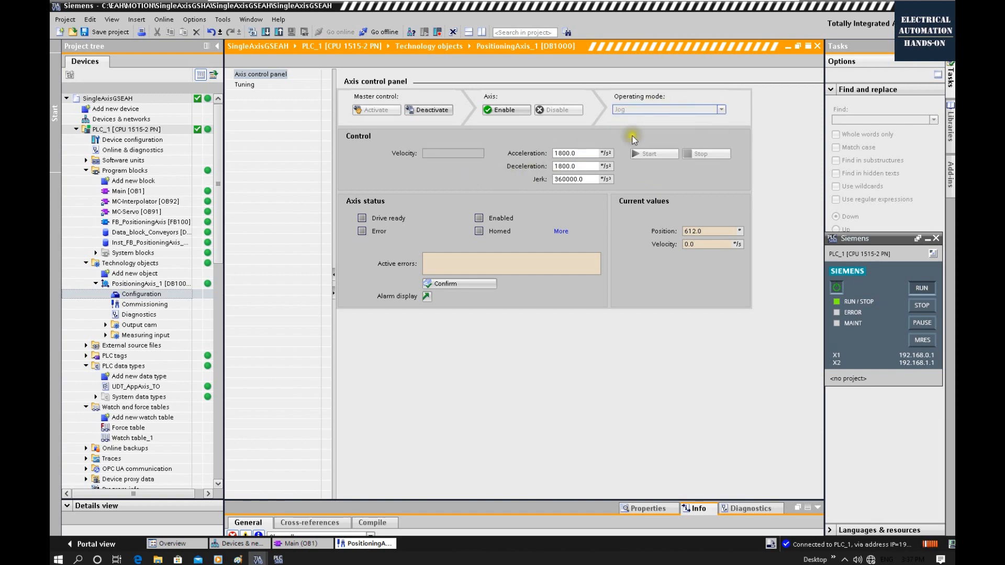
{"action": "left_click", "coordinate": [721, 109]}
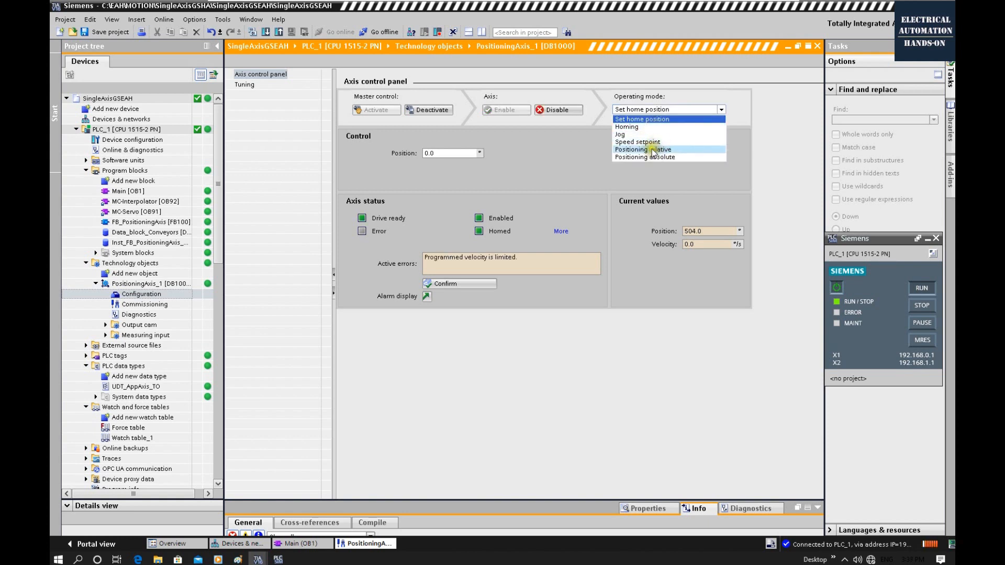
{"action": "mouse_move", "coordinate": [621, 134]}
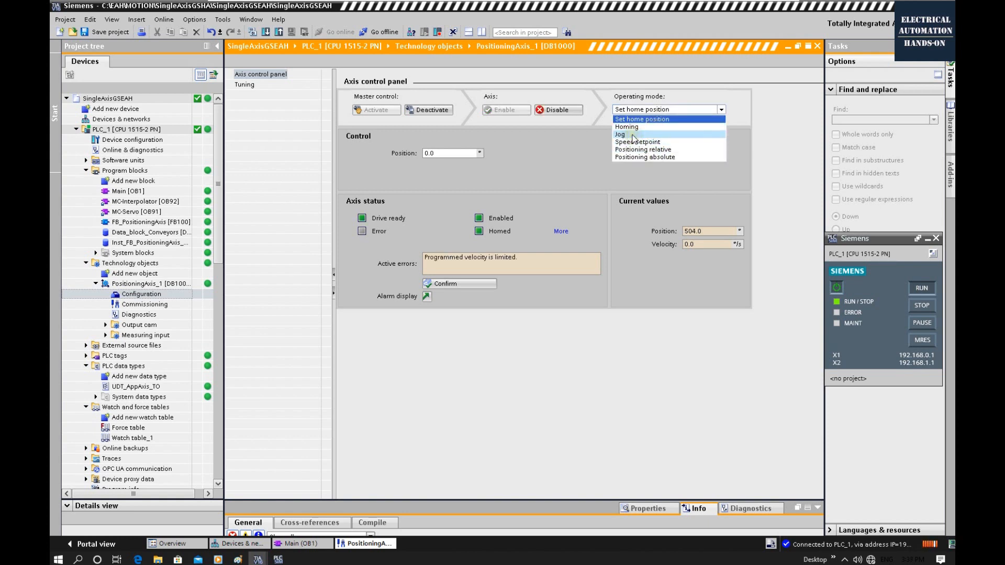
Step: Choose 'Set home position' mode and enter 10.0 as the position
{"action": "left_click", "coordinate": [621, 134]}
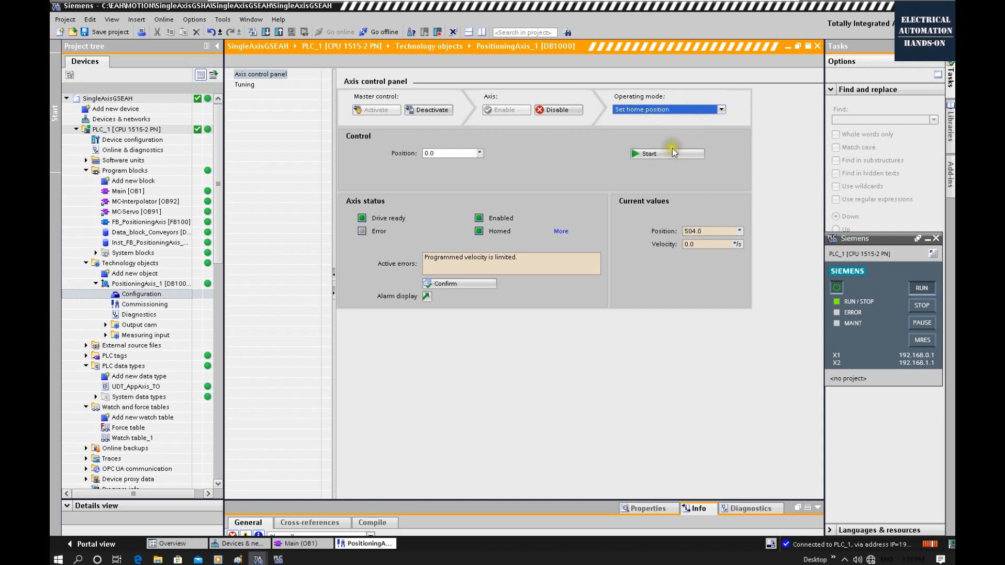
{"action": "mouse_move", "coordinate": [736, 178]}
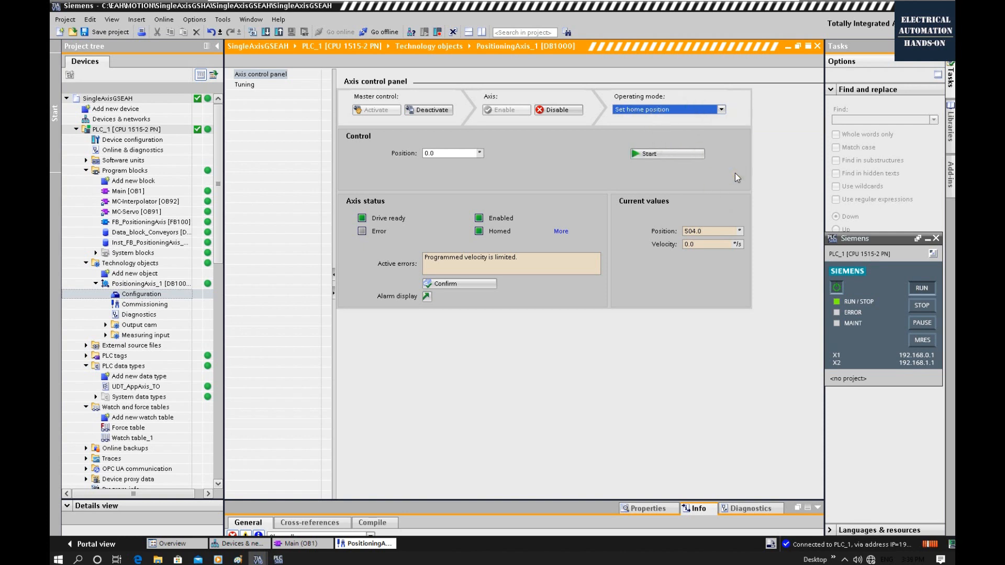
{"action": "left_click", "coordinate": [449, 153]}
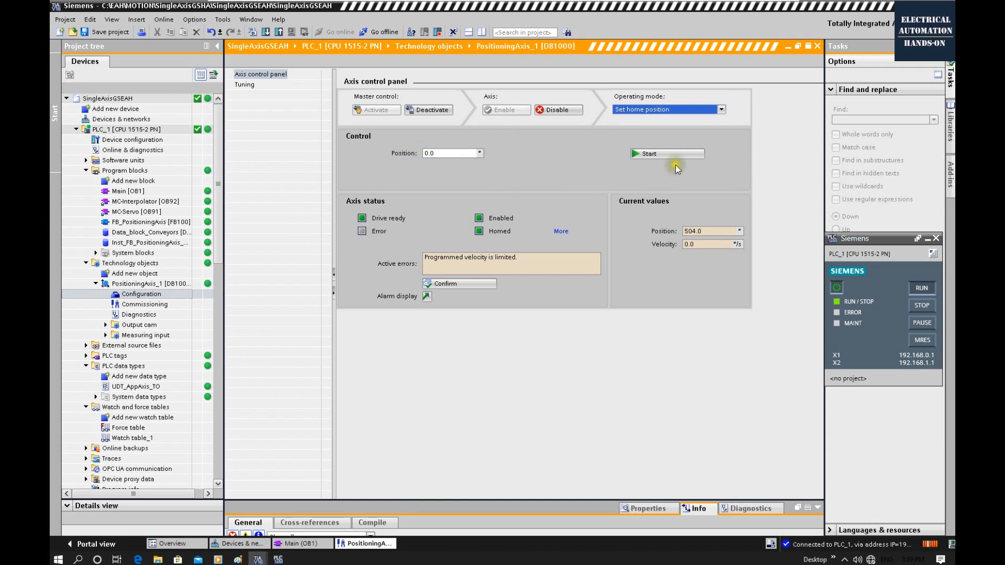
{"action": "type", "text": "10.0"}
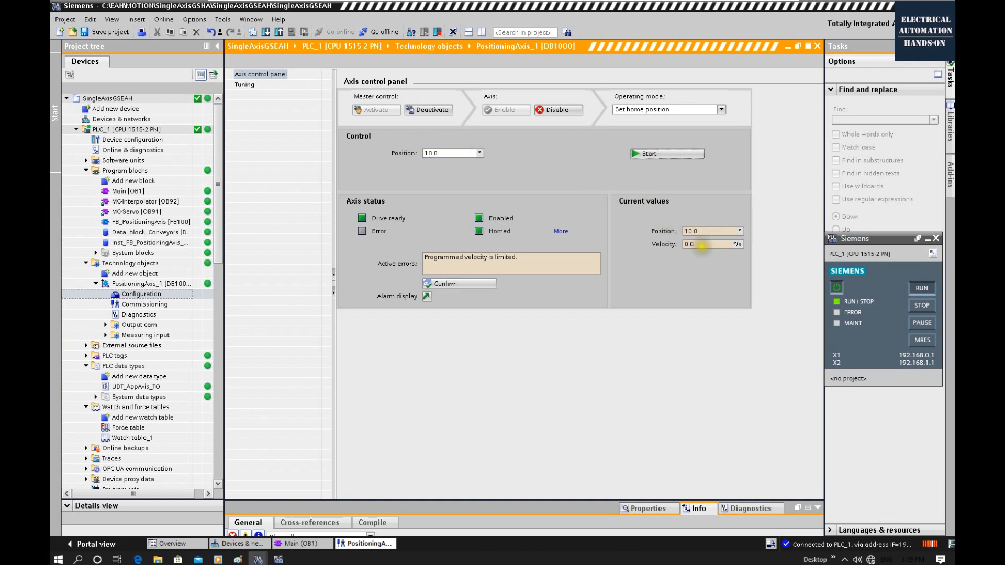
{"action": "mouse_move", "coordinate": [698, 243]}
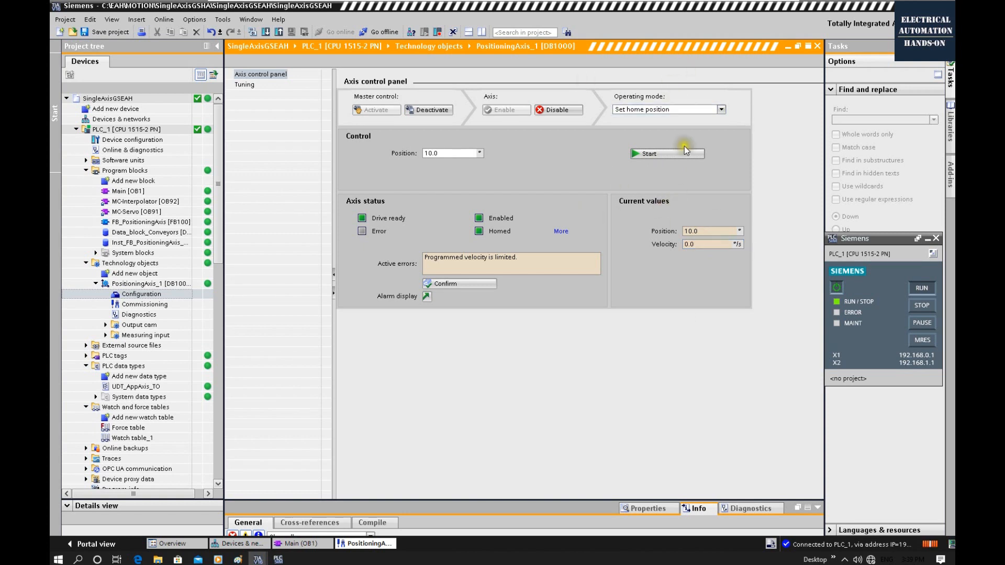
{"action": "mouse_move", "coordinate": [583, 163]}
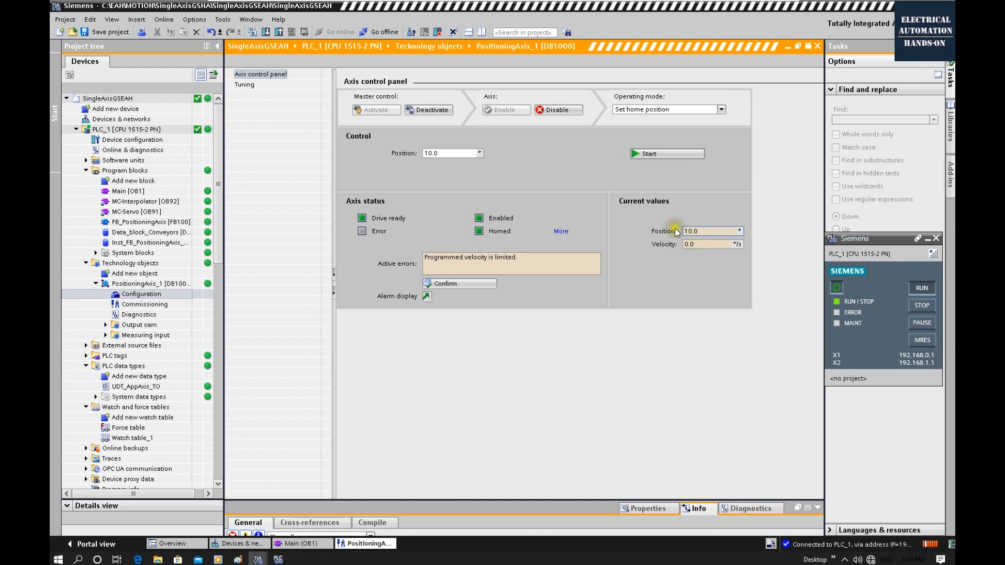
{"action": "mouse_move", "coordinate": [667, 223]}
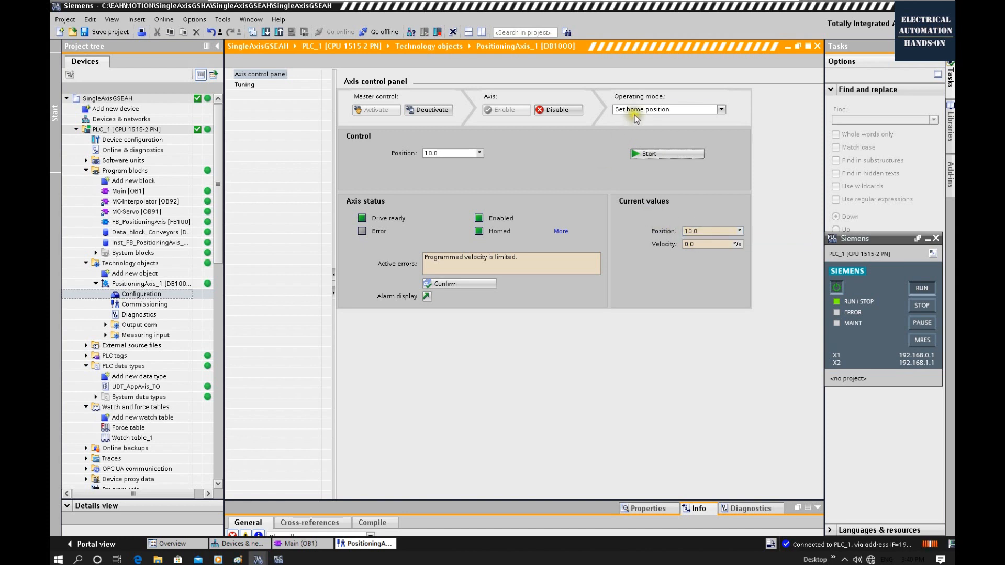
Step: Set Operating mode to 'Positioning relative', with distance 1.0 and velocity 90.0
{"action": "left_click", "coordinate": [720, 109]}
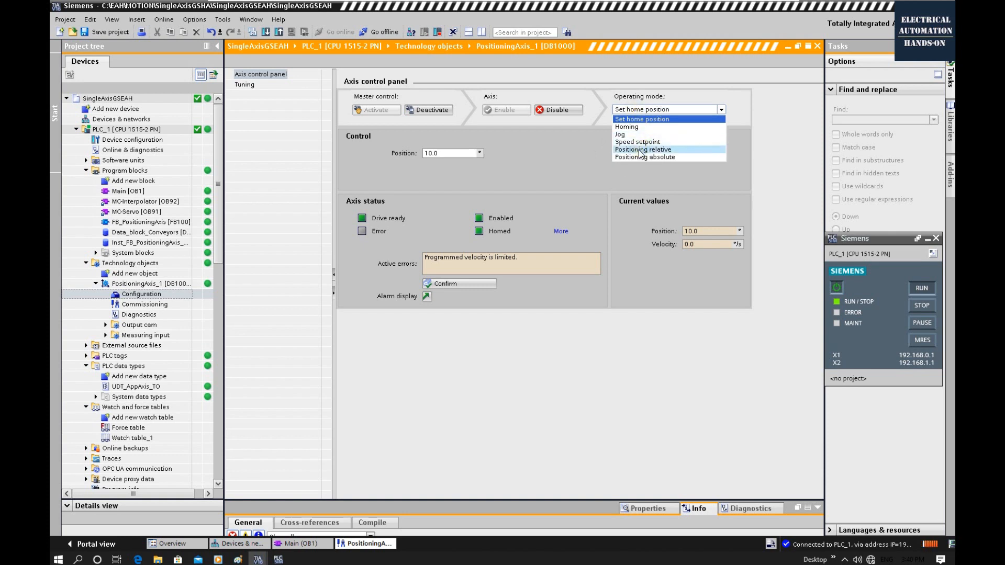
{"action": "left_click", "coordinate": [642, 149]}
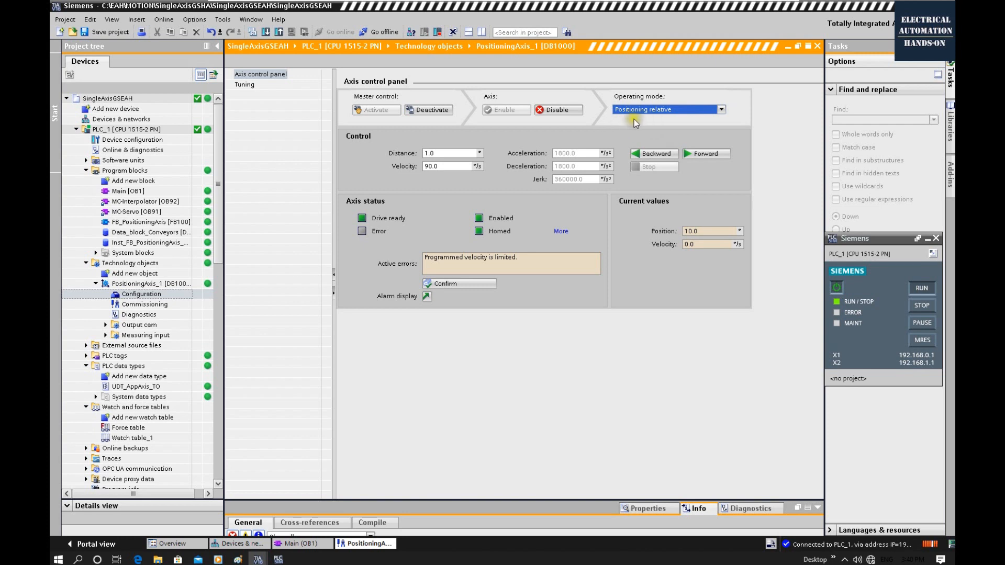
{"action": "mouse_move", "coordinate": [669, 133]}
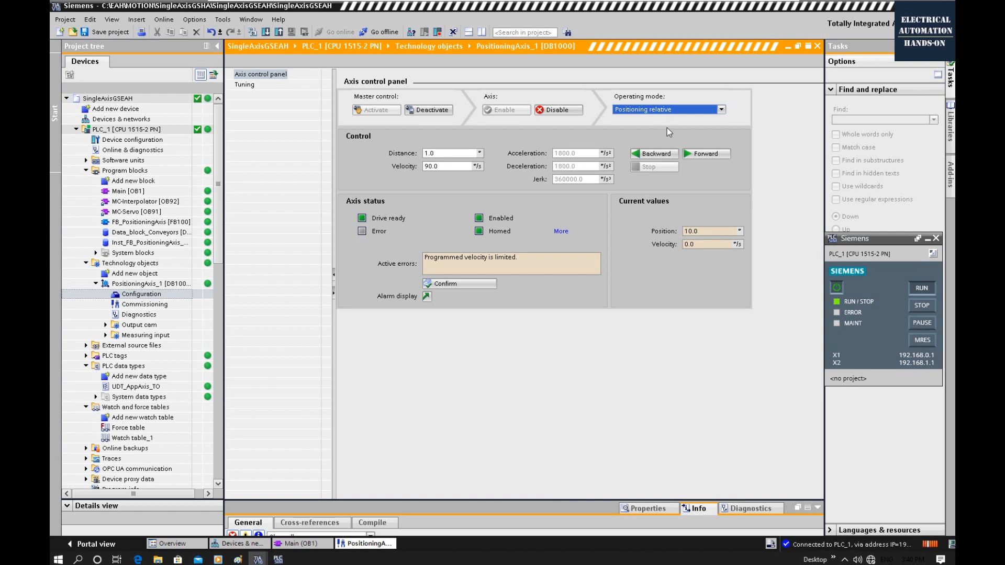
{"action": "left_click", "coordinate": [140, 294]}
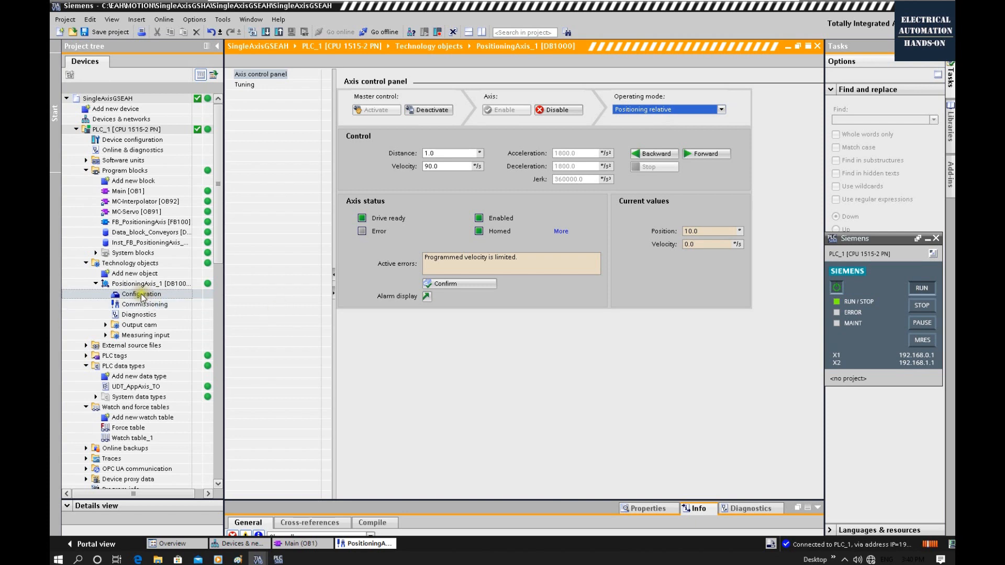
{"action": "left_click", "coordinate": [140, 294]}
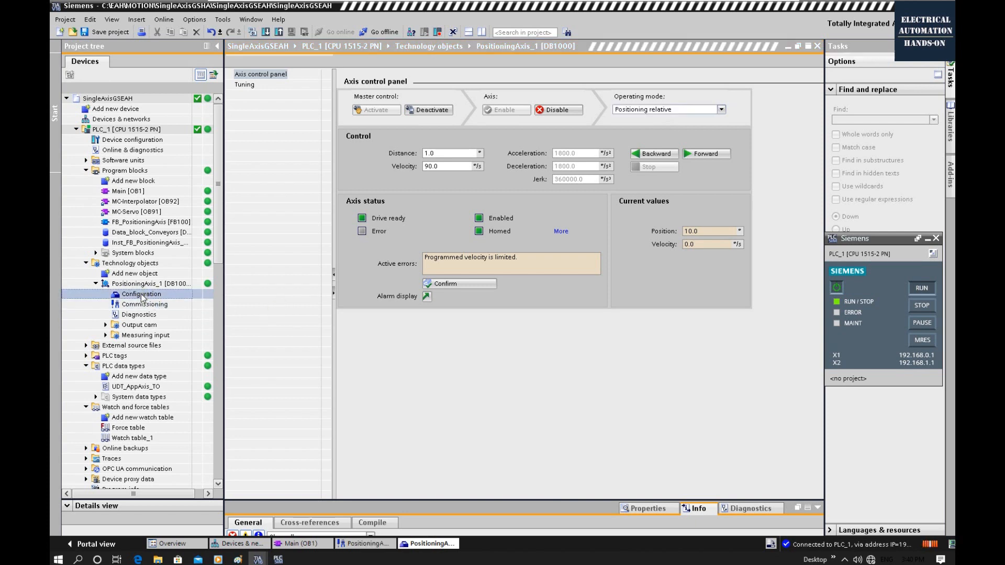
Step: Review the load gear settings on the axis Mechanics page
{"action": "left_click", "coordinate": [140, 294]}
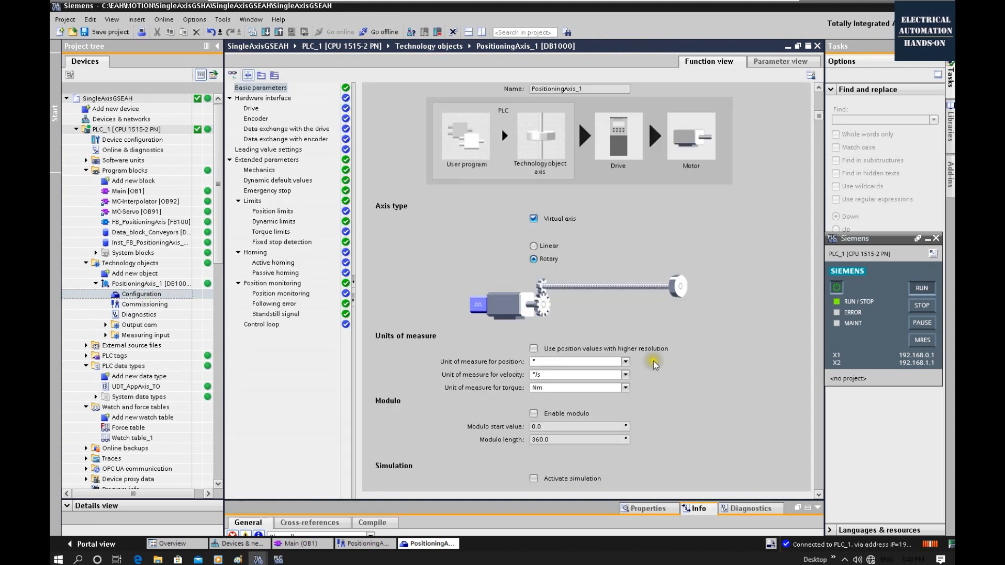
{"action": "scroll", "scroll_direction": "down", "scroll_amount": 3}
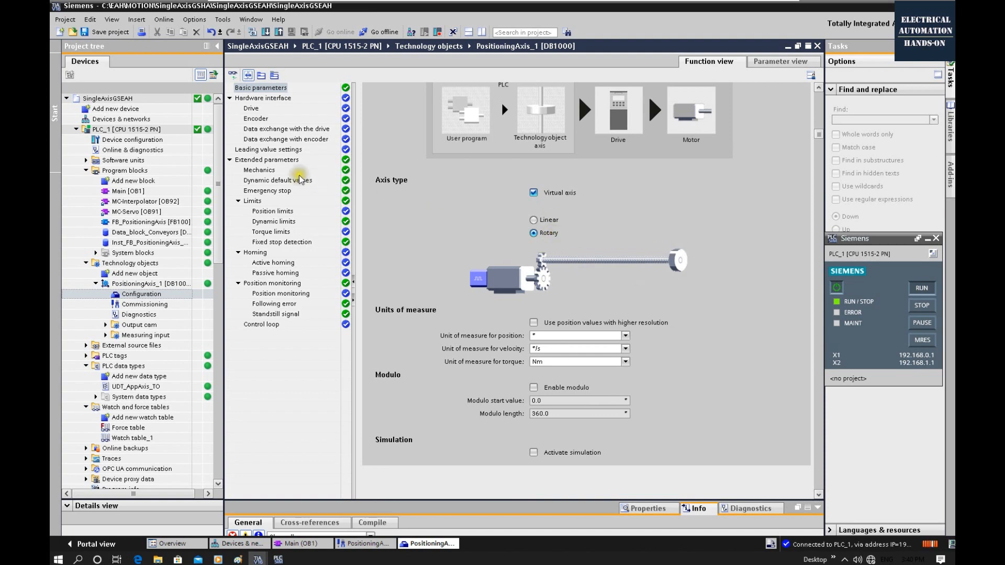
{"action": "left_click", "coordinate": [260, 170]}
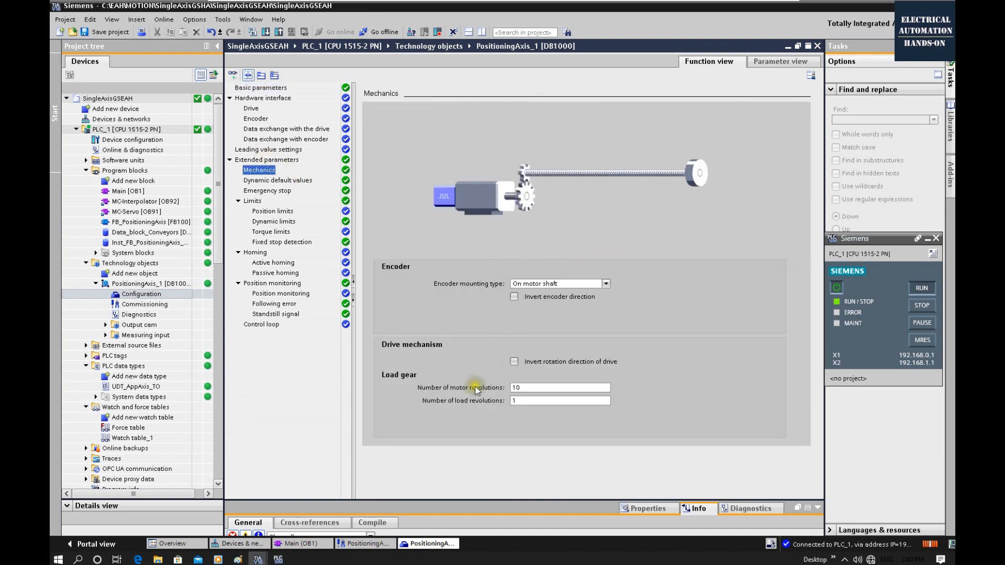
{"action": "mouse_move", "coordinate": [542, 188]}
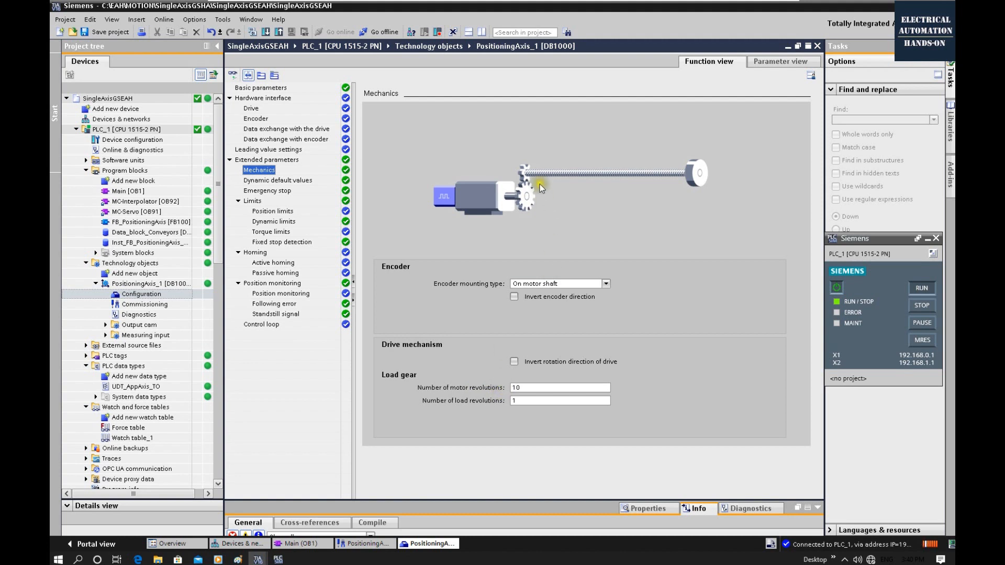
{"action": "mouse_move", "coordinate": [568, 152]}
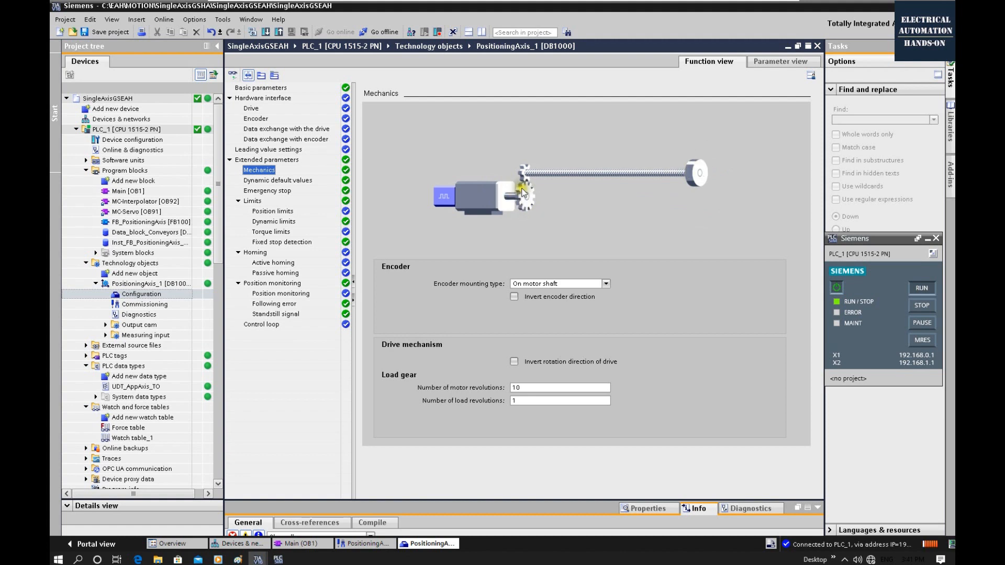
{"action": "mouse_move", "coordinate": [537, 202]}
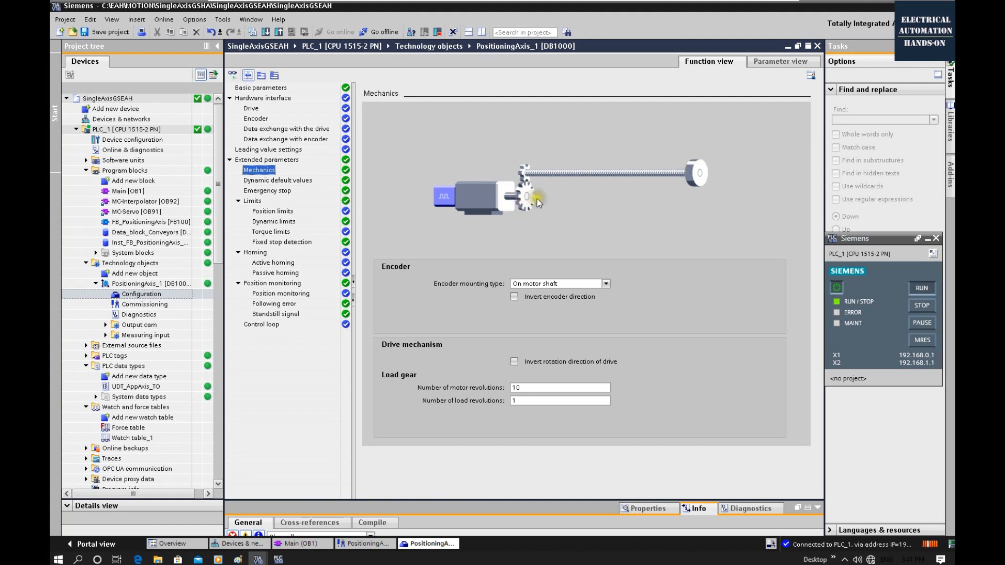
{"action": "mouse_move", "coordinate": [528, 228]}
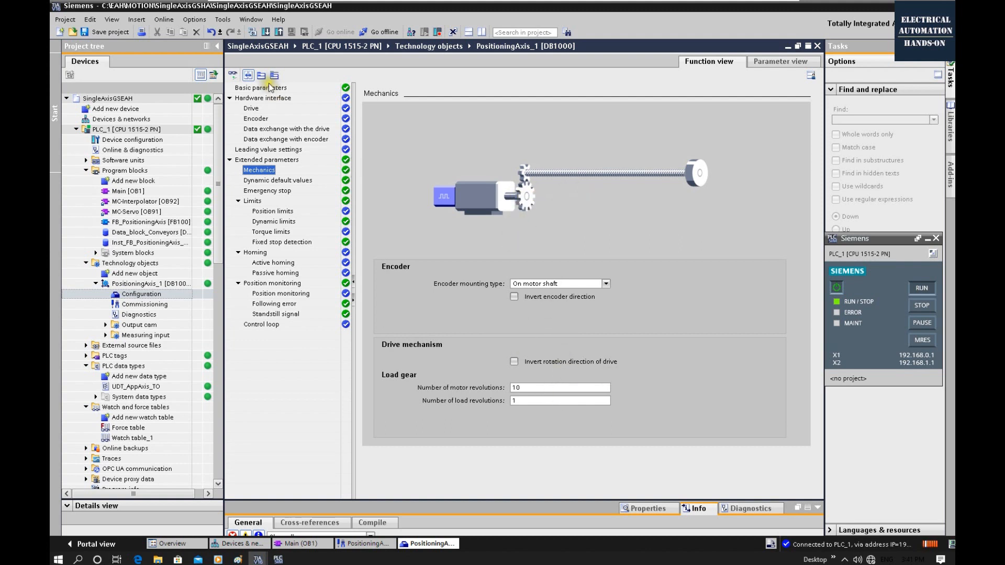
Step: Check the available velocity units under Basic parameters without changing them
{"action": "left_click", "coordinate": [261, 87]}
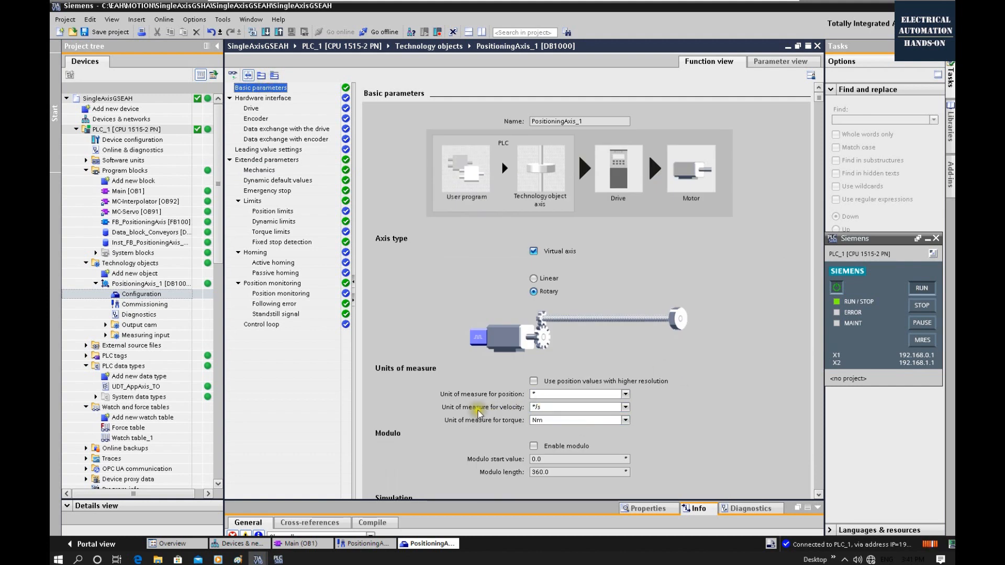
{"action": "left_click", "coordinate": [576, 408]}
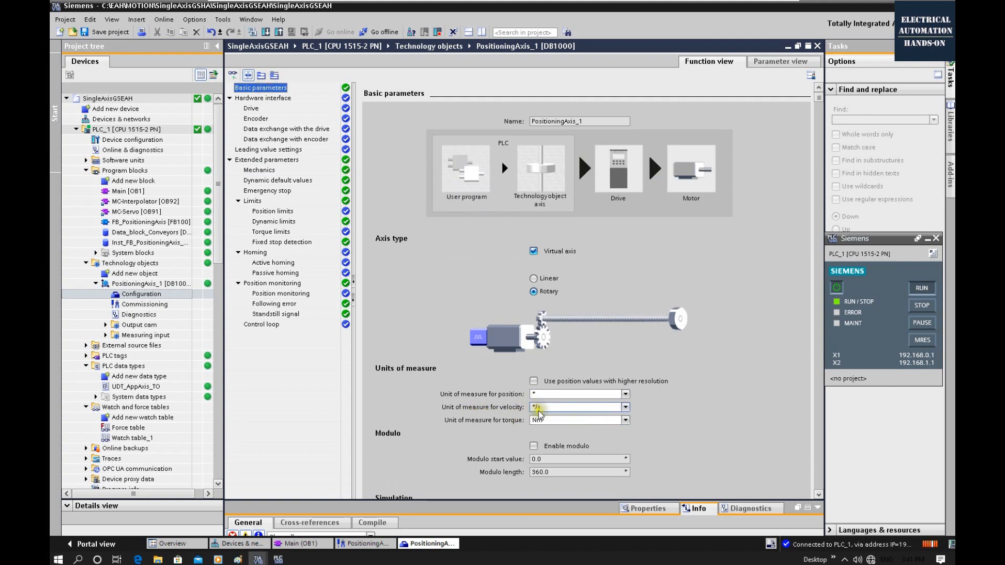
{"action": "scroll", "scroll_direction": "down", "scroll_amount": 3}
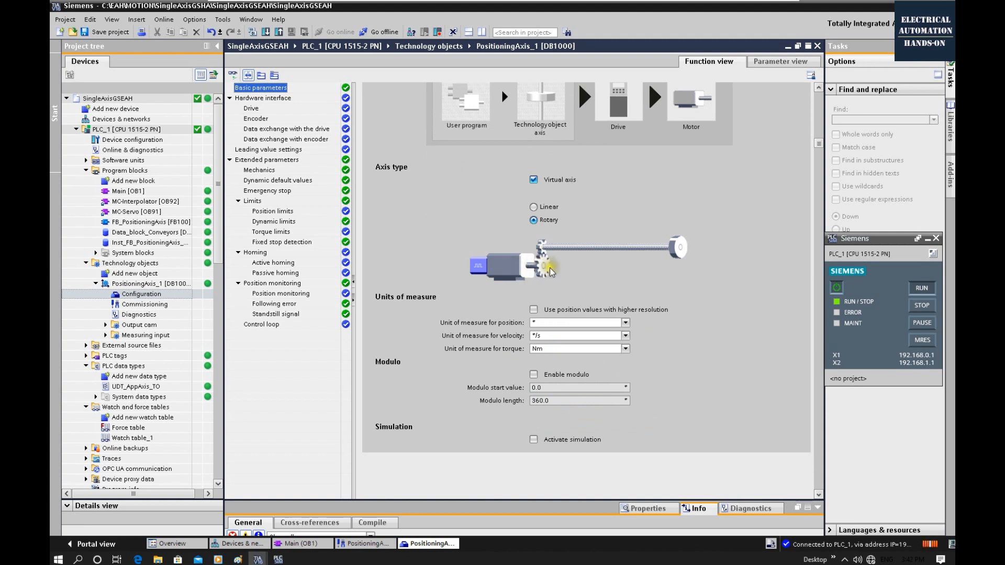
{"action": "mouse_move", "coordinate": [573, 272]}
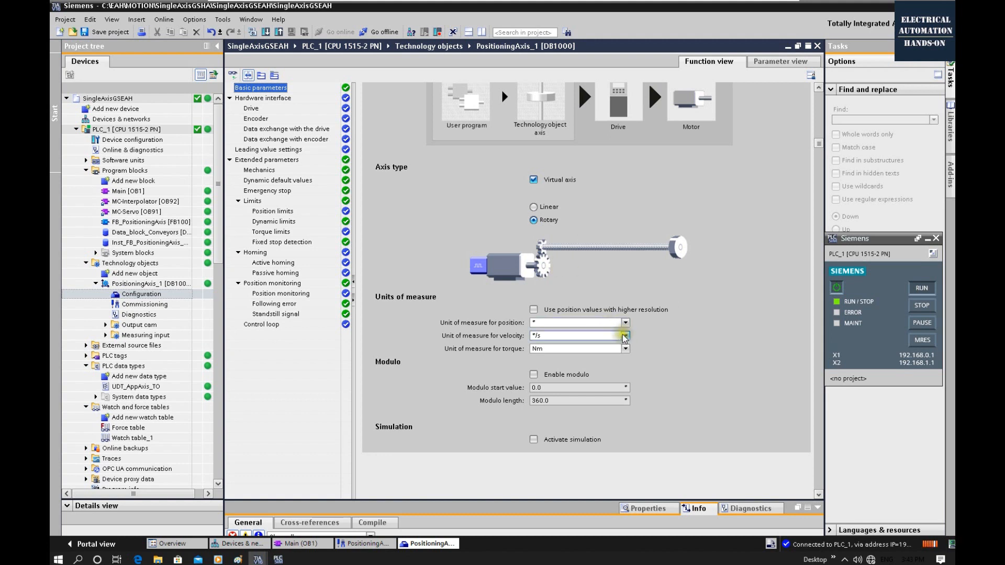
{"action": "left_click", "coordinate": [624, 336]}
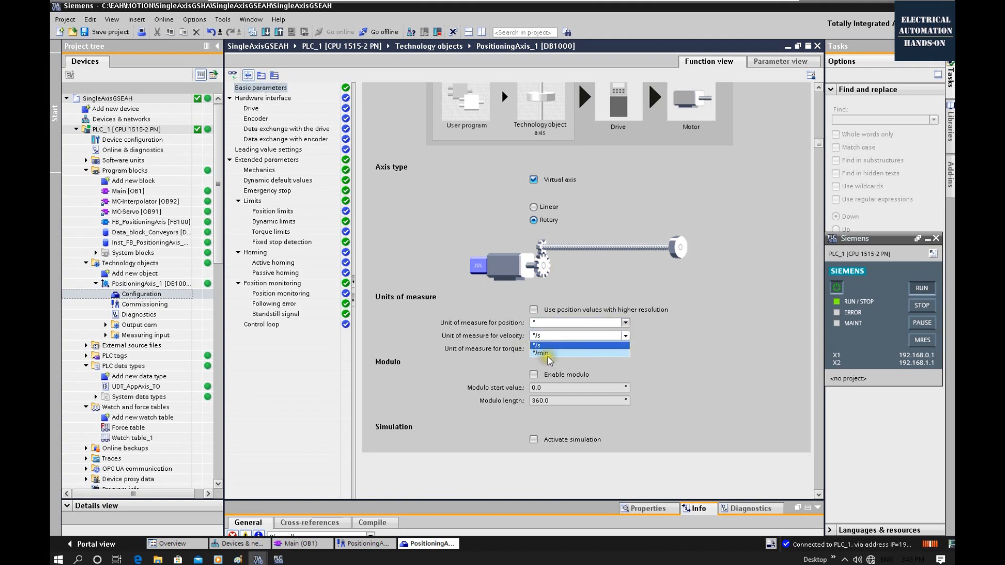
{"action": "left_click", "coordinate": [537, 345]}
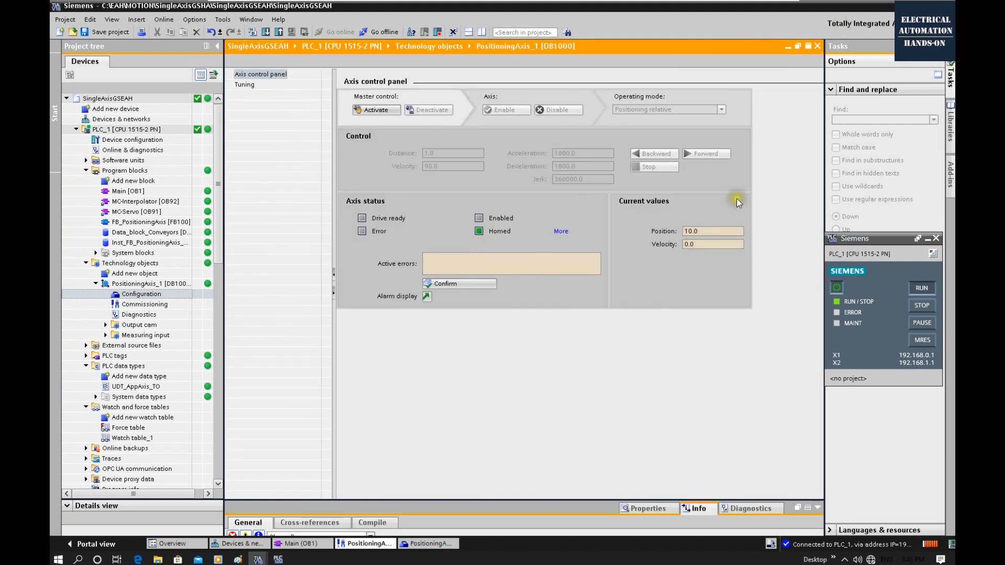
Step: Retake master control of PositioningAxis_1, accepting the safety warning
{"action": "left_click", "coordinate": [377, 109]}
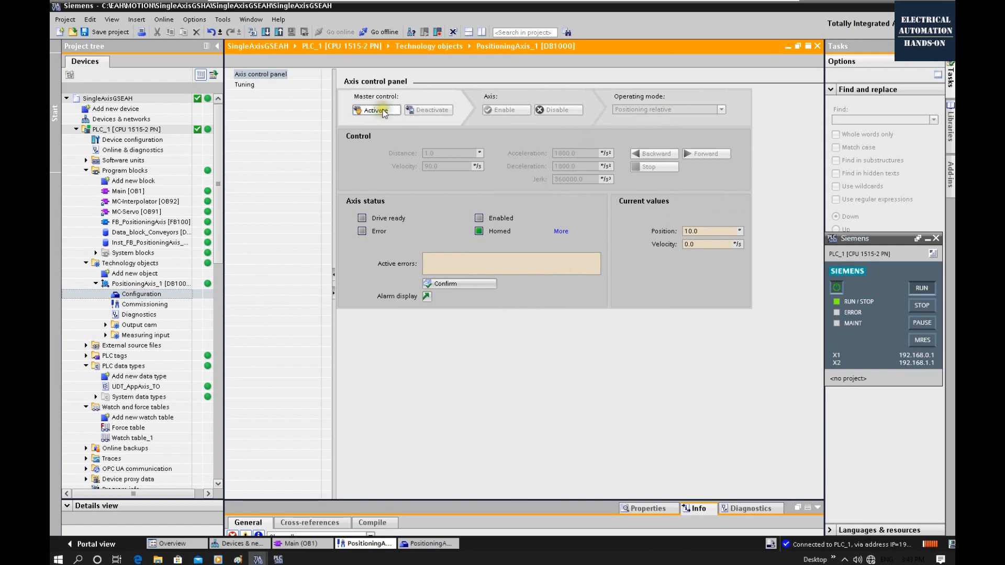
{"action": "left_click", "coordinate": [377, 110]}
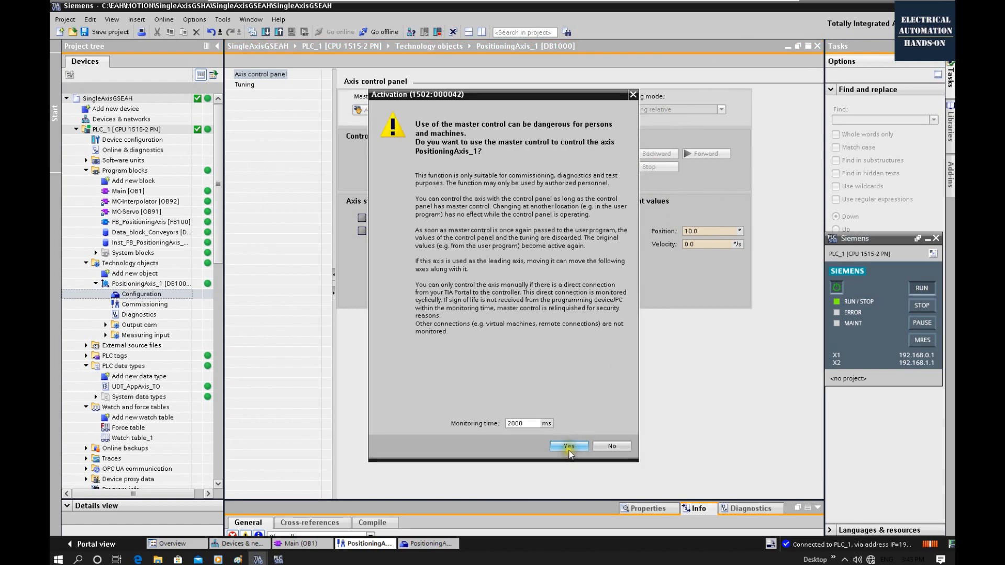
{"action": "left_click", "coordinate": [569, 446]}
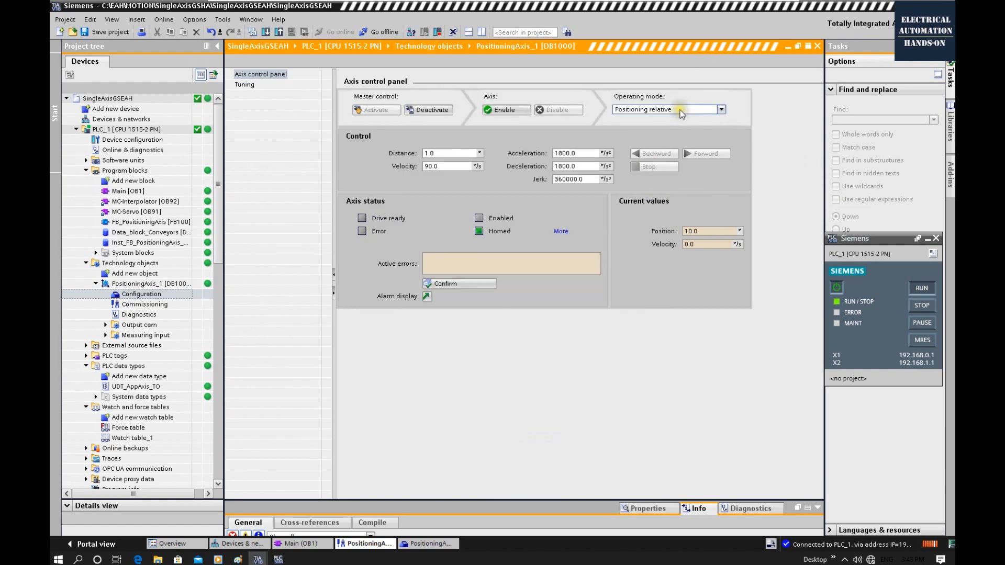
Step: Select 'Positioning relative' mode and enter a travel distance of 360
{"action": "left_click", "coordinate": [720, 108]}
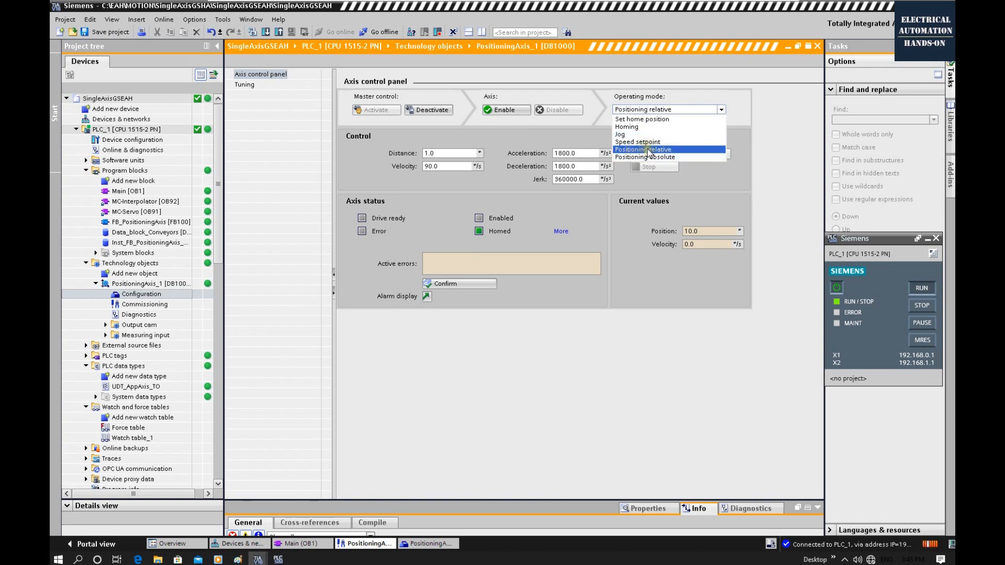
{"action": "left_click", "coordinate": [643, 149]}
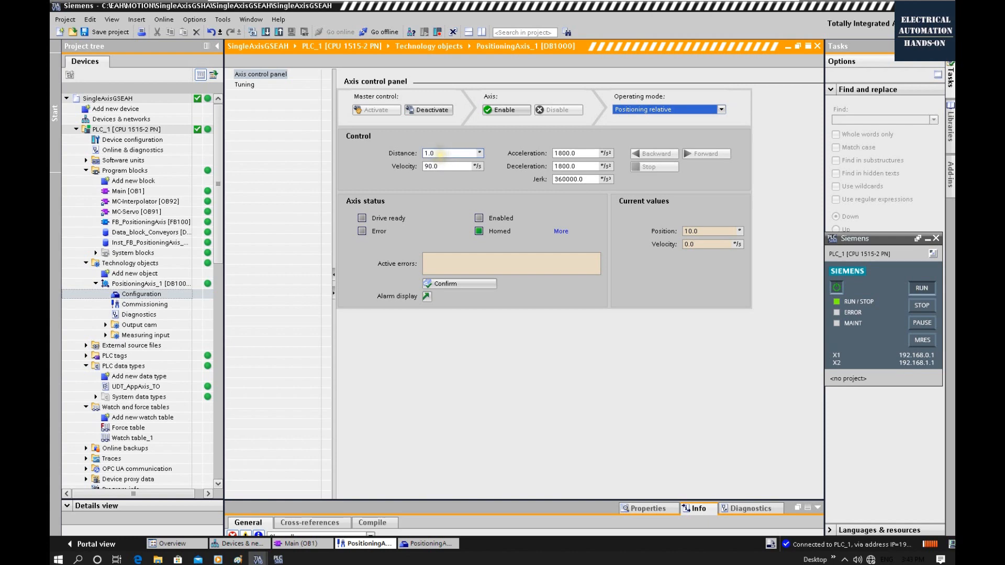
{"action": "left_click", "coordinate": [449, 152]}
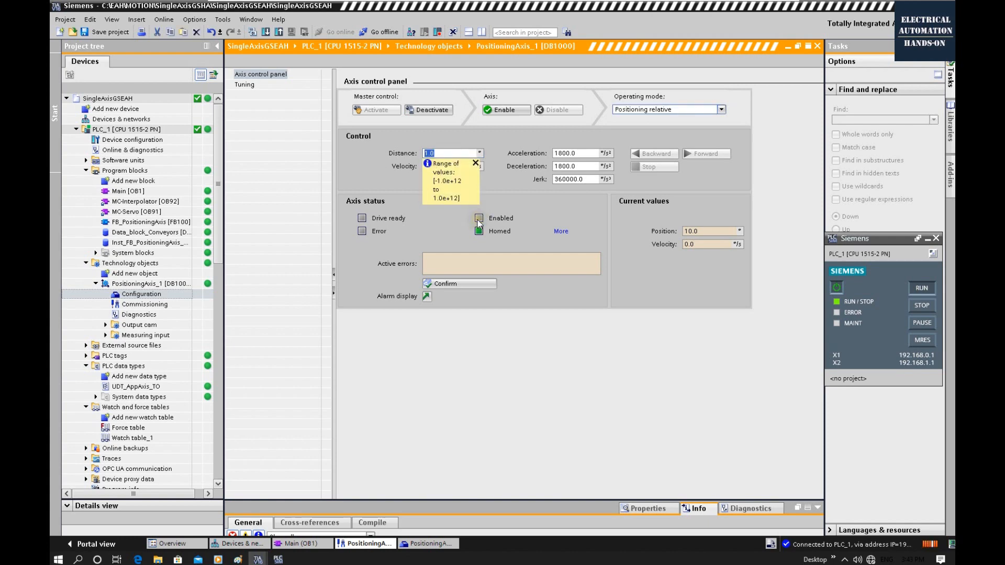
{"action": "type", "text": "360"}
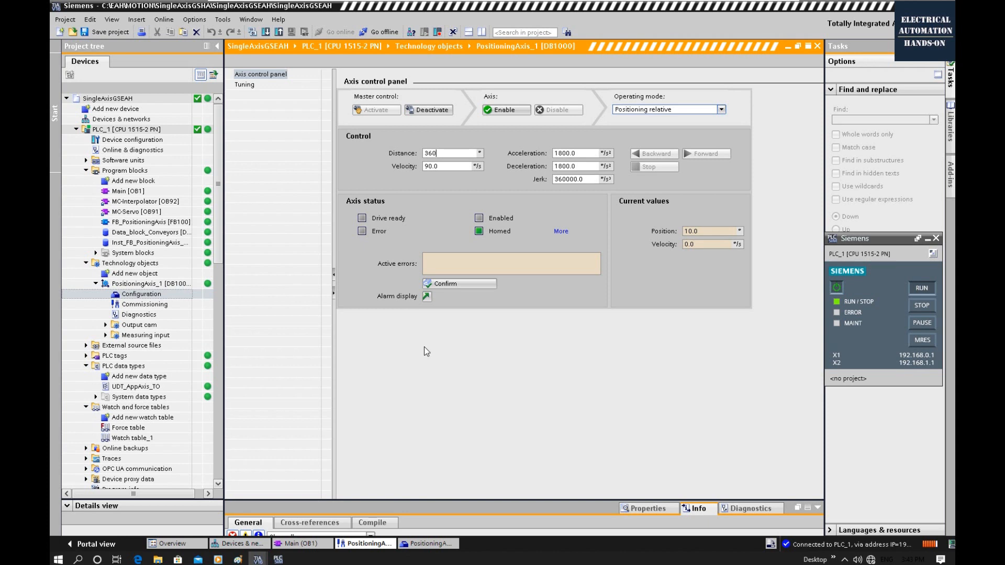
Step: Enable the axis and run the 360 forward move, ending at 370.0
{"action": "left_click", "coordinate": [447, 166]}
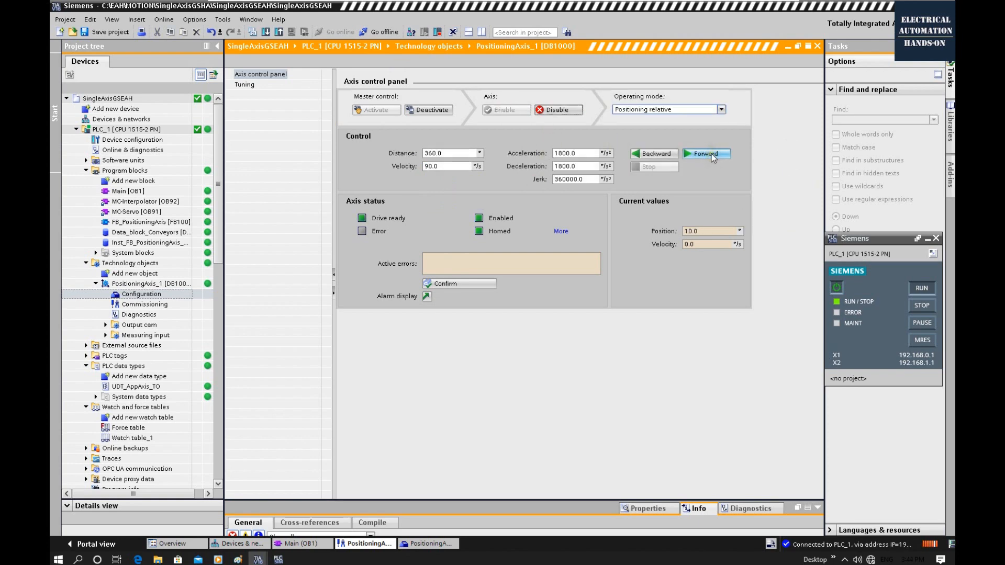
{"action": "left_click", "coordinate": [705, 154]}
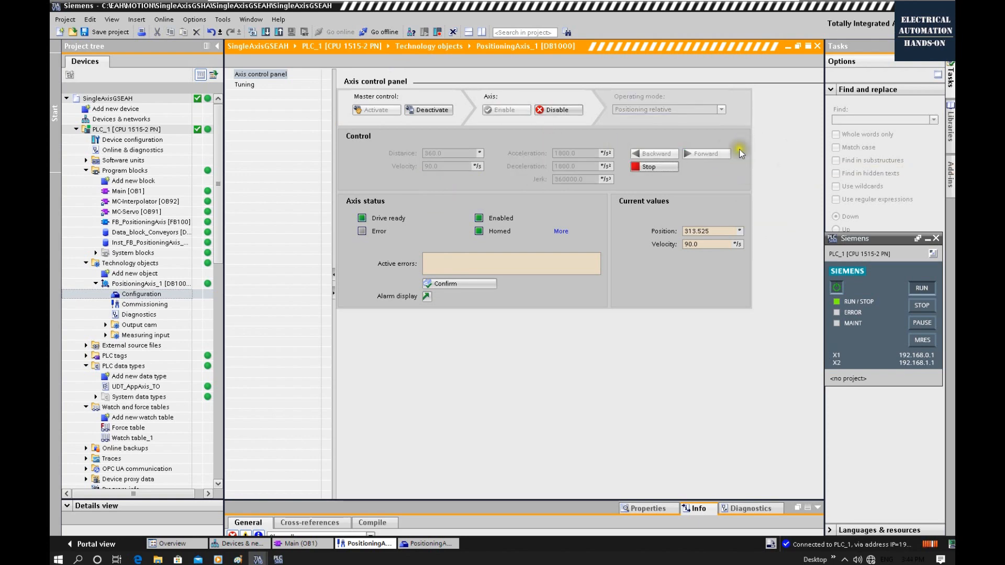
{"action": "left_click", "coordinate": [706, 153]}
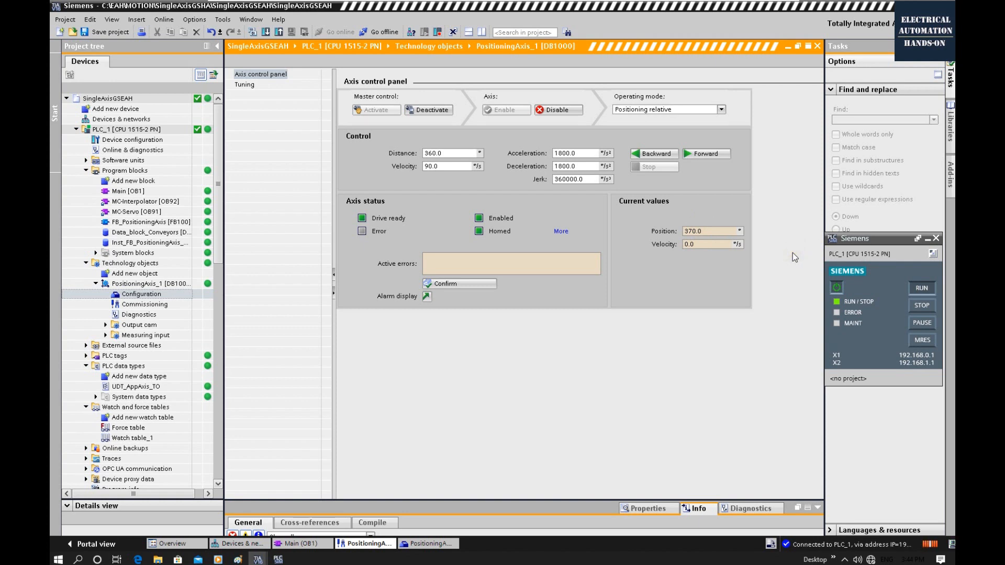
{"action": "mouse_move", "coordinate": [714, 263]}
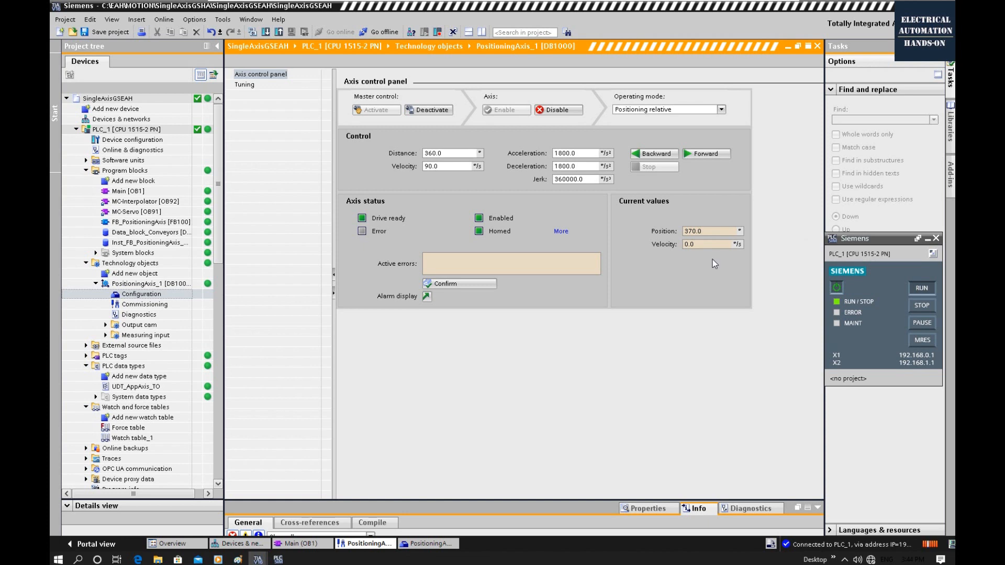
{"action": "mouse_move", "coordinate": [51, 291]}
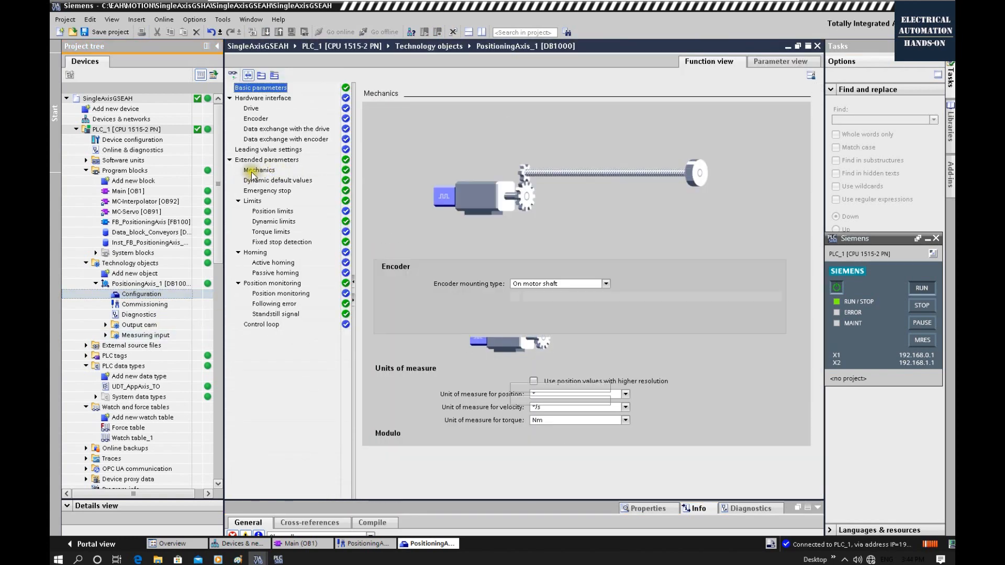
Step: Review PositioningAxis_1's Mechanics and load gear settings, then return to the axis control panel
{"action": "left_click", "coordinate": [259, 170]}
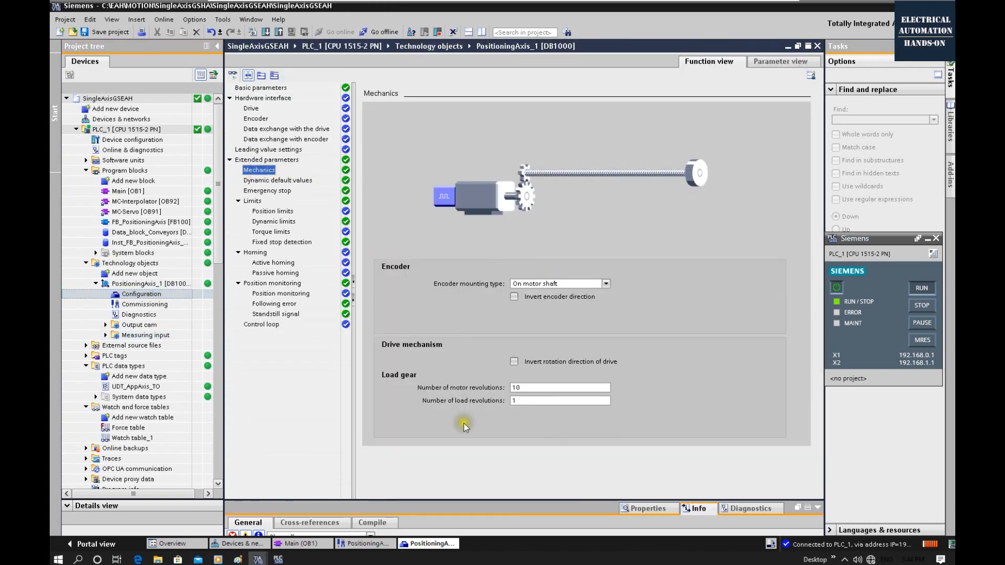
{"action": "left_click", "coordinate": [144, 305]}
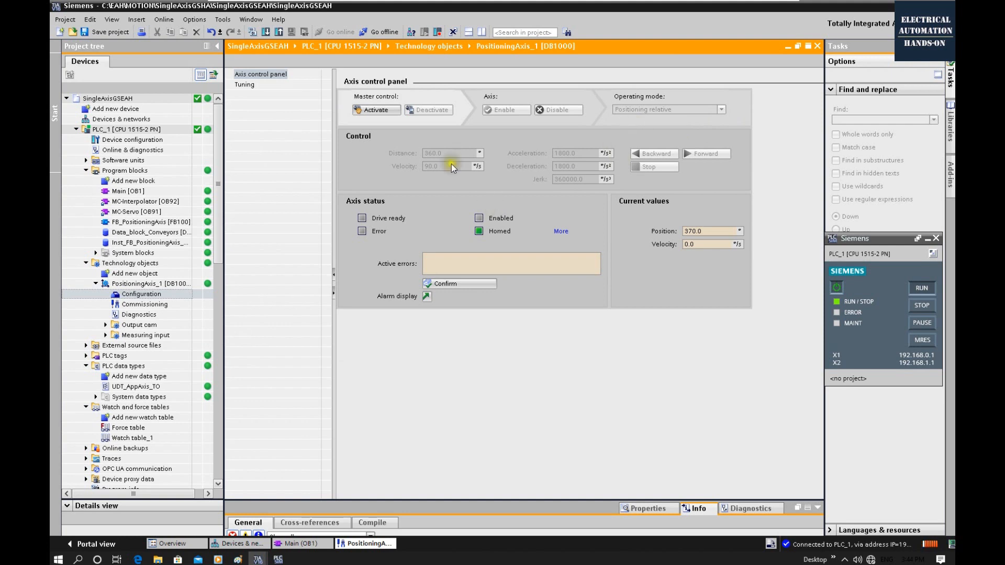
{"action": "mouse_move", "coordinate": [634, 138]}
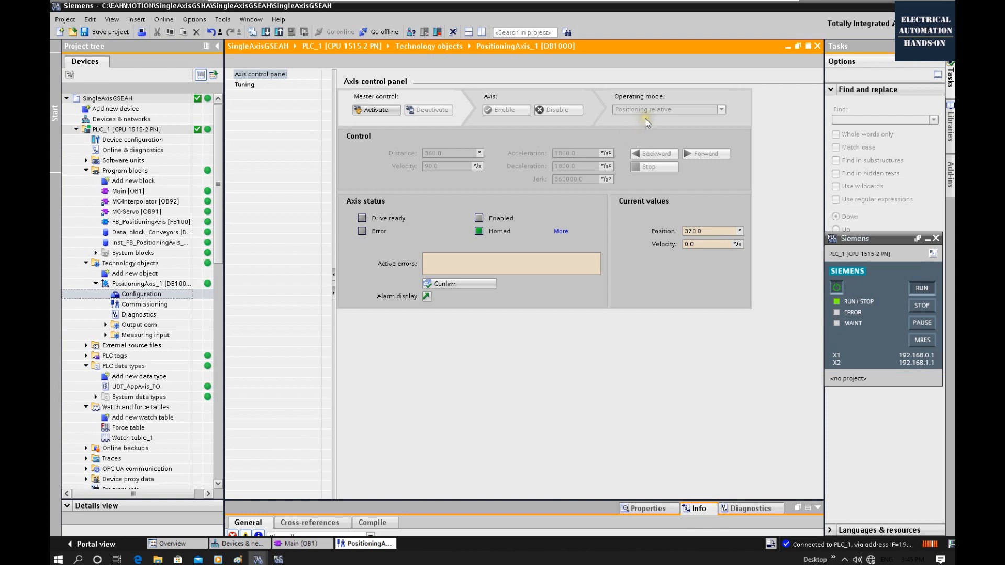
{"action": "mouse_move", "coordinate": [460, 176]}
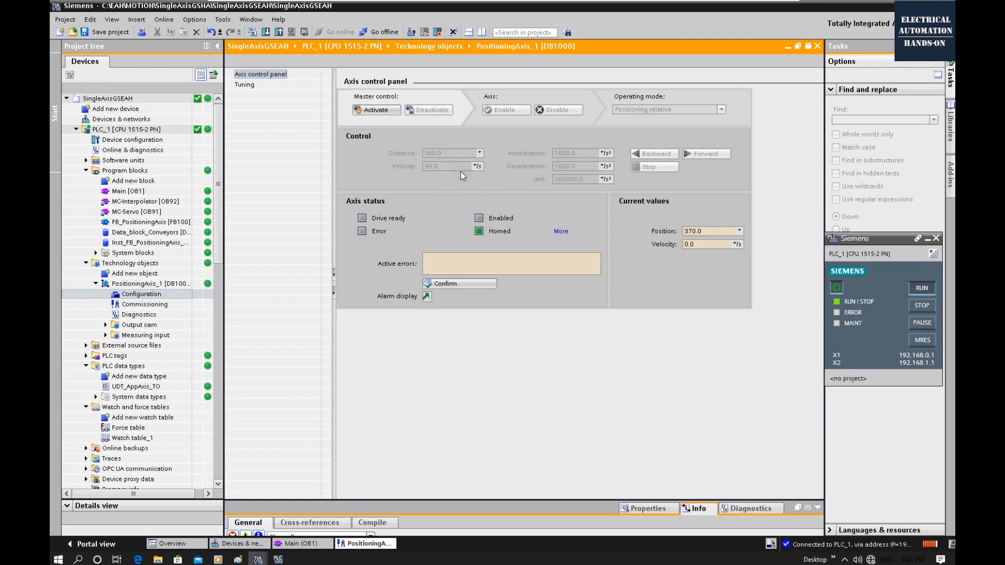
{"action": "mouse_move", "coordinate": [655, 122]}
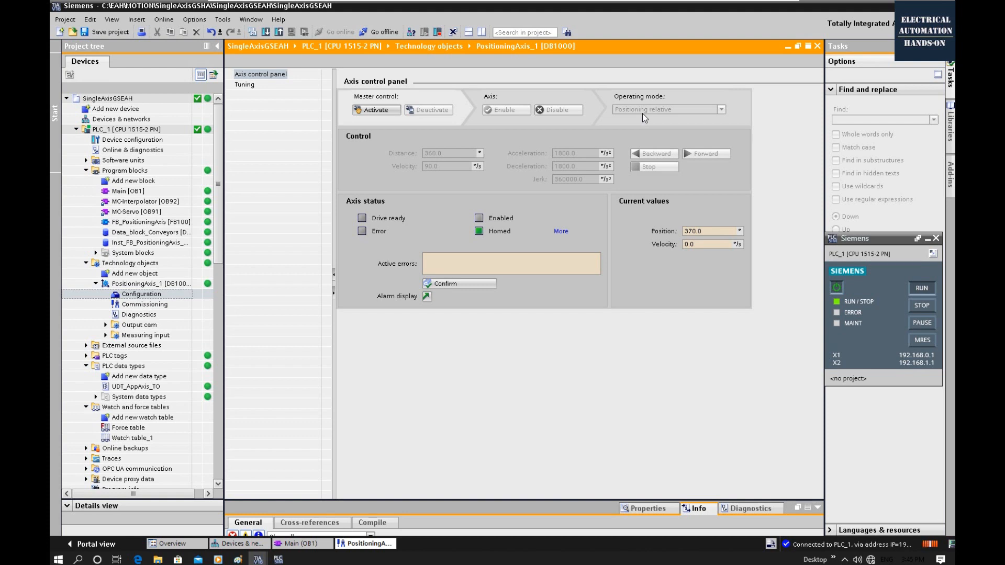
{"action": "mouse_move", "coordinate": [767, 194]}
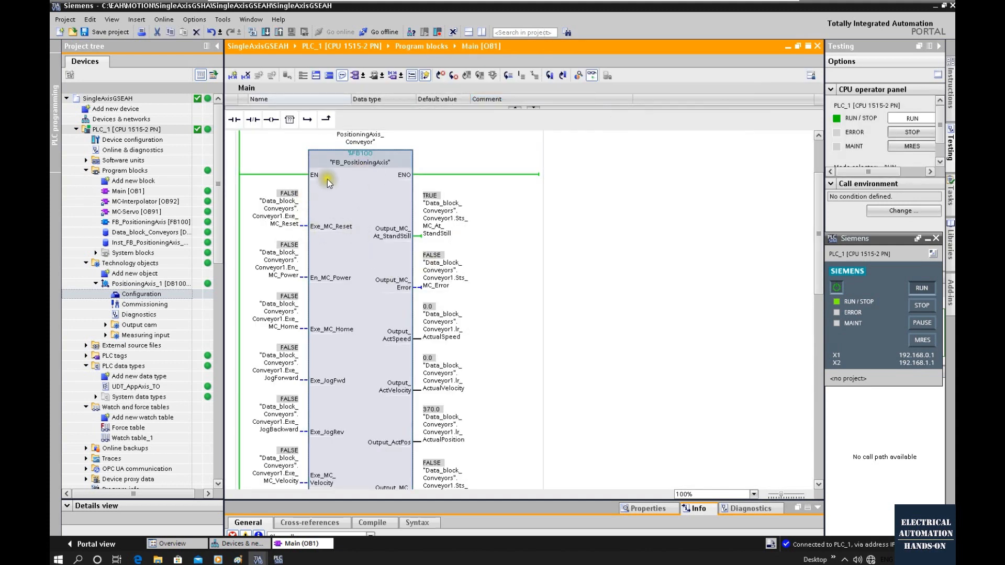
{"action": "mouse_move", "coordinate": [345, 246]}
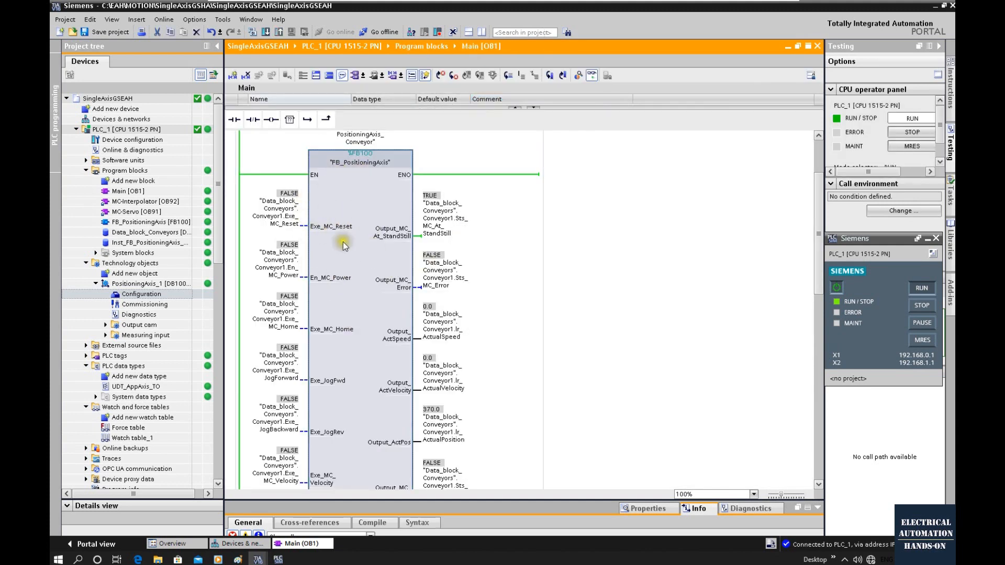
Step: Inspect the FB_PositioningAxis call's live values in Main [OB1]: standstill, no error, position 370.0
{"action": "scroll", "scroll_direction": "down", "scroll_amount": 3}
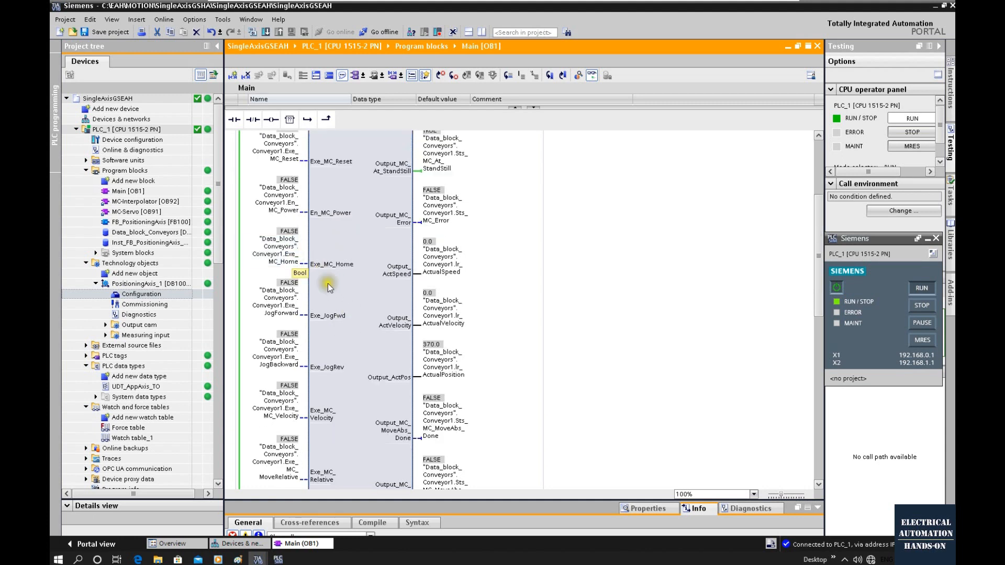
{"action": "mouse_move", "coordinate": [414, 290]}
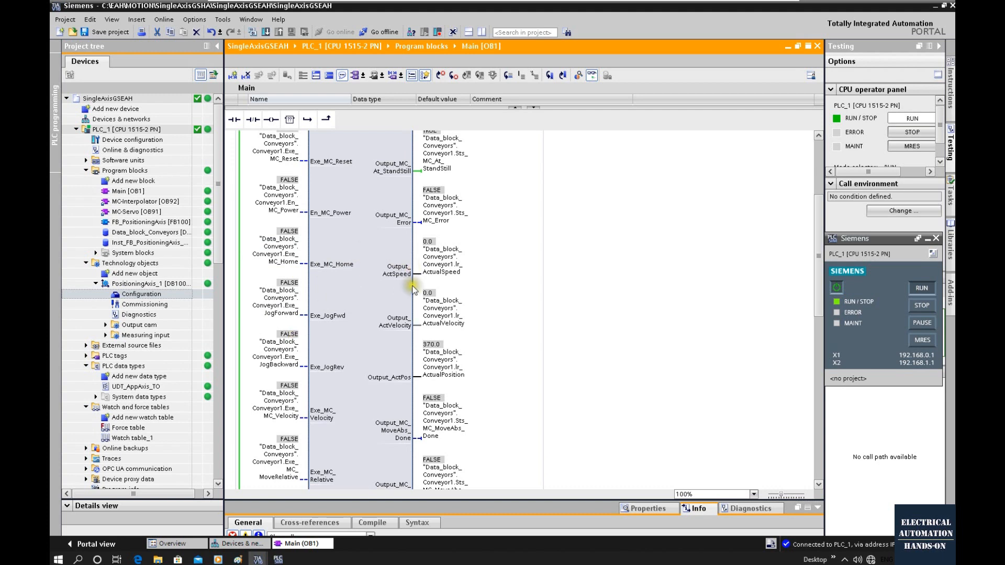
{"action": "mouse_move", "coordinate": [395, 260]}
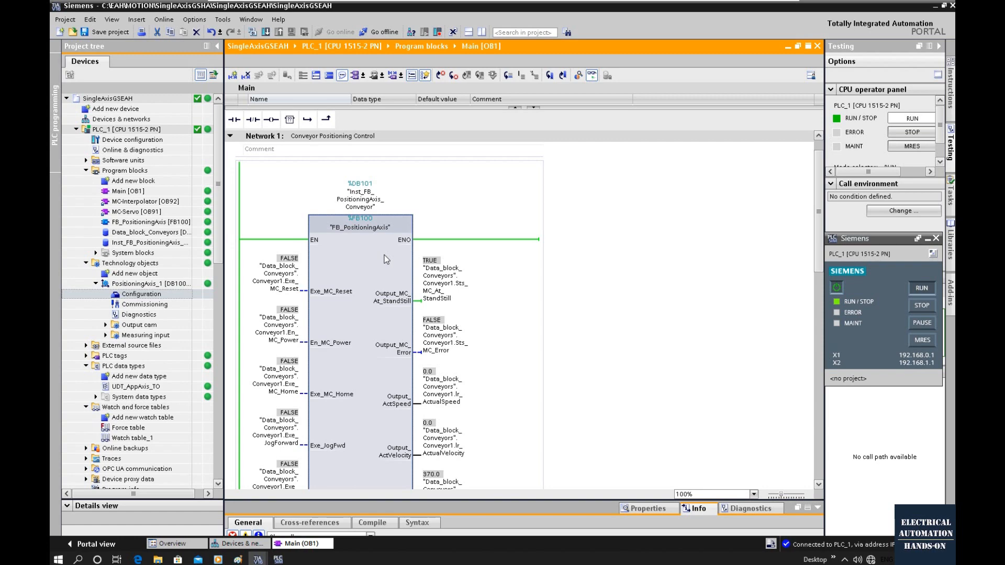
{"action": "scroll", "scroll_direction": "down", "scroll_amount": 3}
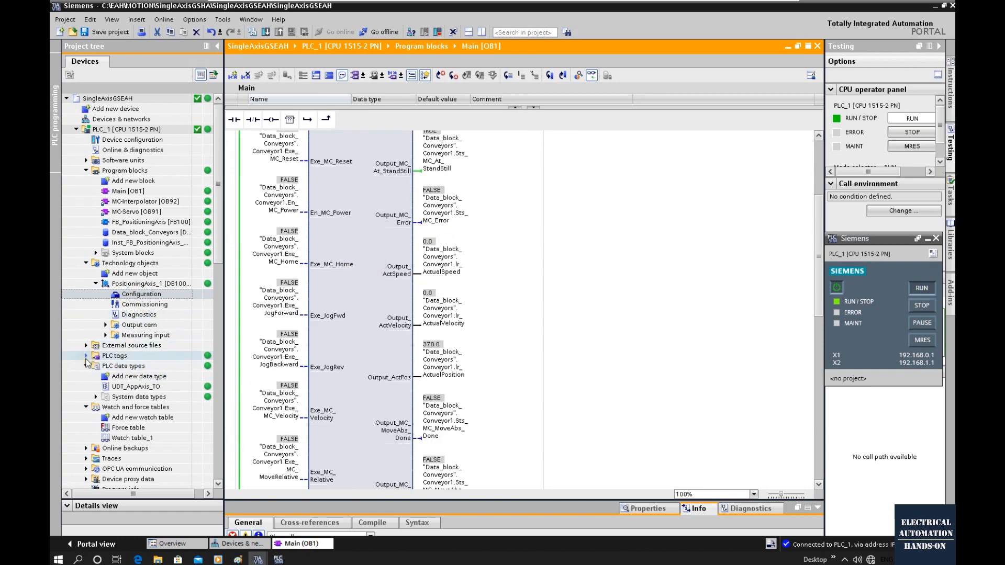
{"action": "left_click", "coordinate": [132, 438]}
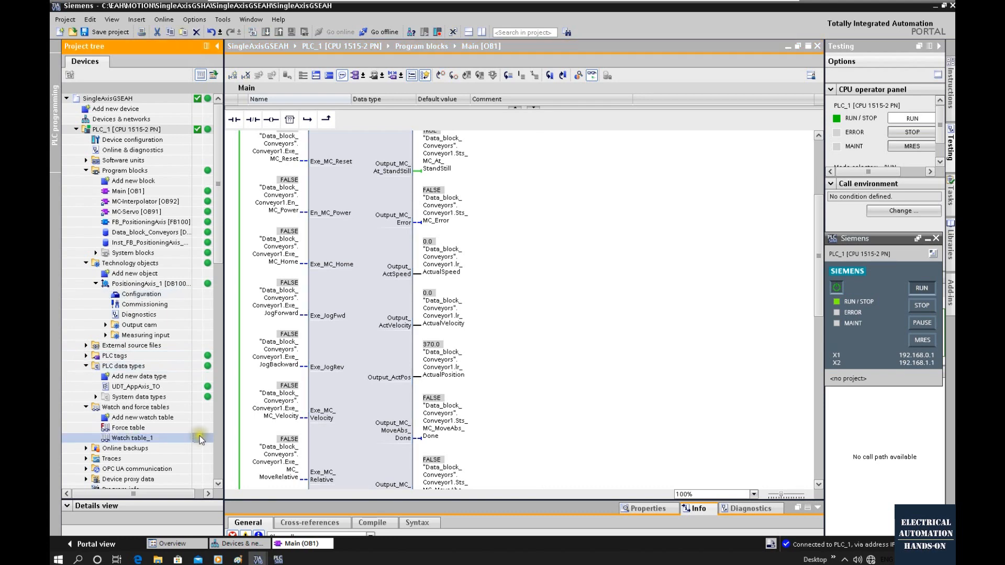
Step: Monitor Watch table_1, set Exe_MC_Reset to 1, then switch Exe_MC_Power on
{"action": "double_click", "coordinate": [131, 437]}
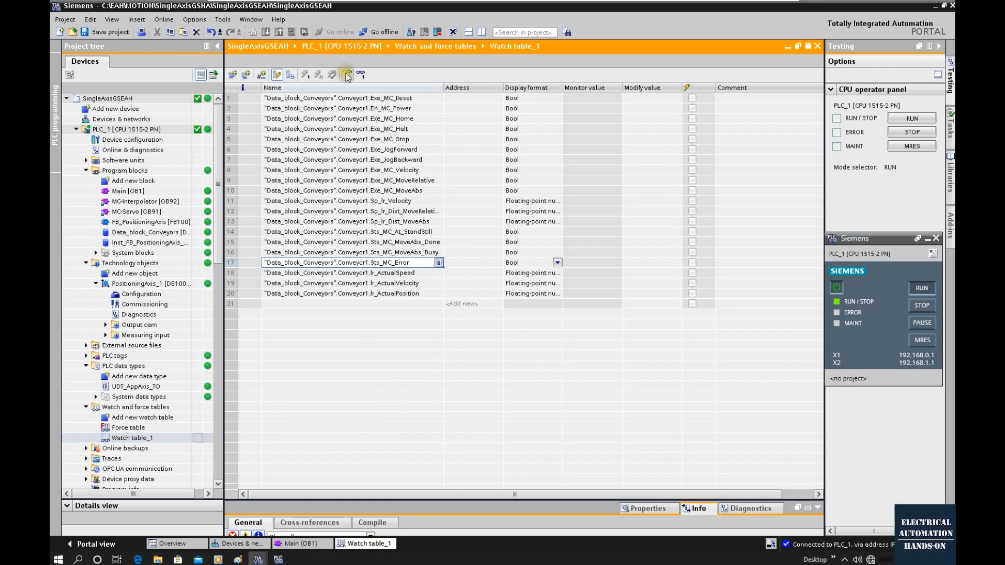
{"action": "left_click", "coordinate": [347, 75]}
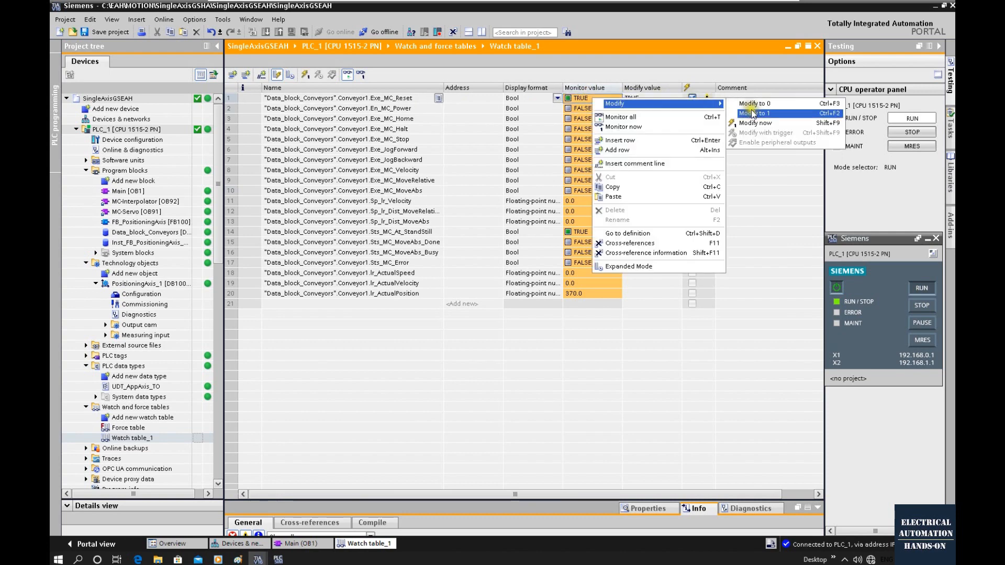
{"action": "left_click", "coordinate": [759, 113]}
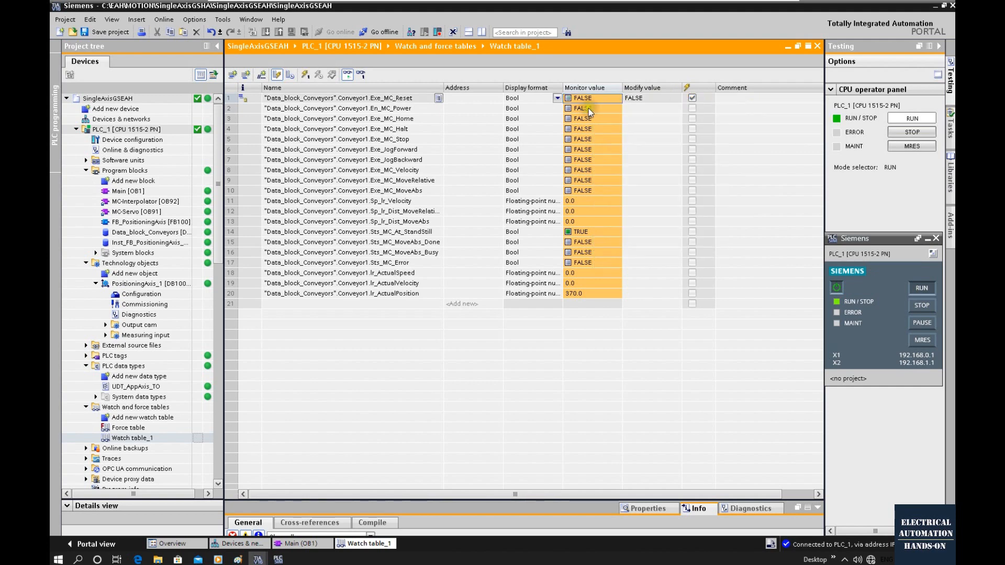
{"action": "right_click", "coordinate": [582, 108]}
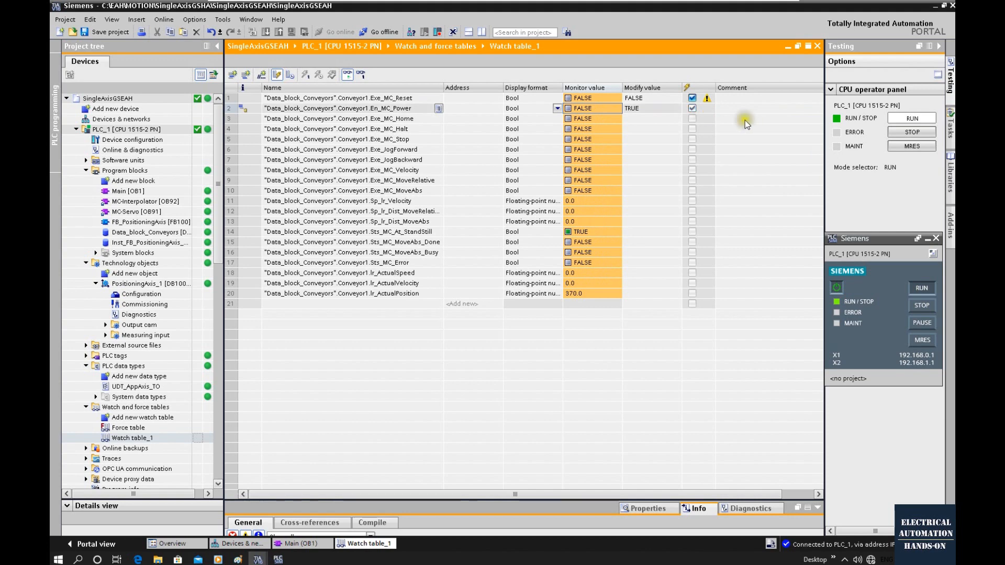
{"action": "left_click", "coordinate": [582, 108]}
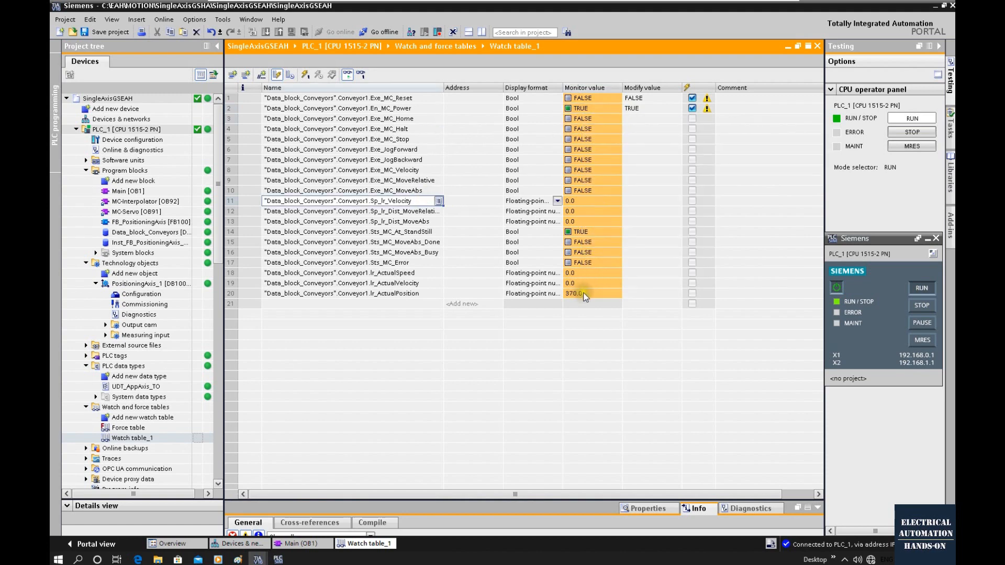
{"action": "mouse_move", "coordinate": [583, 296]}
{"action": "type", "text": "TRUE"}
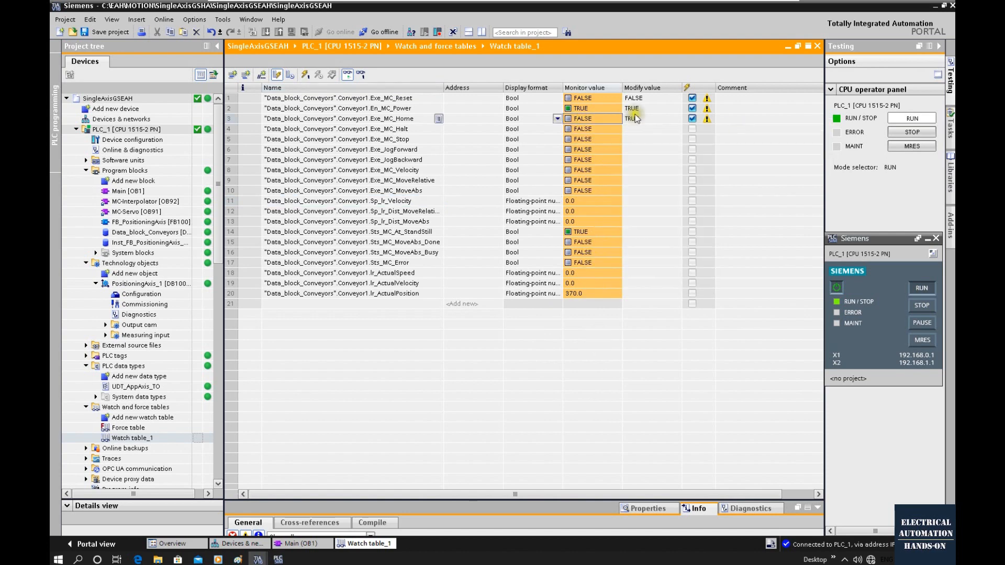
Step: Return Exe_MC_Home to FALSE after homing sets the position to 0.0
{"action": "right_click", "coordinate": [632, 118]}
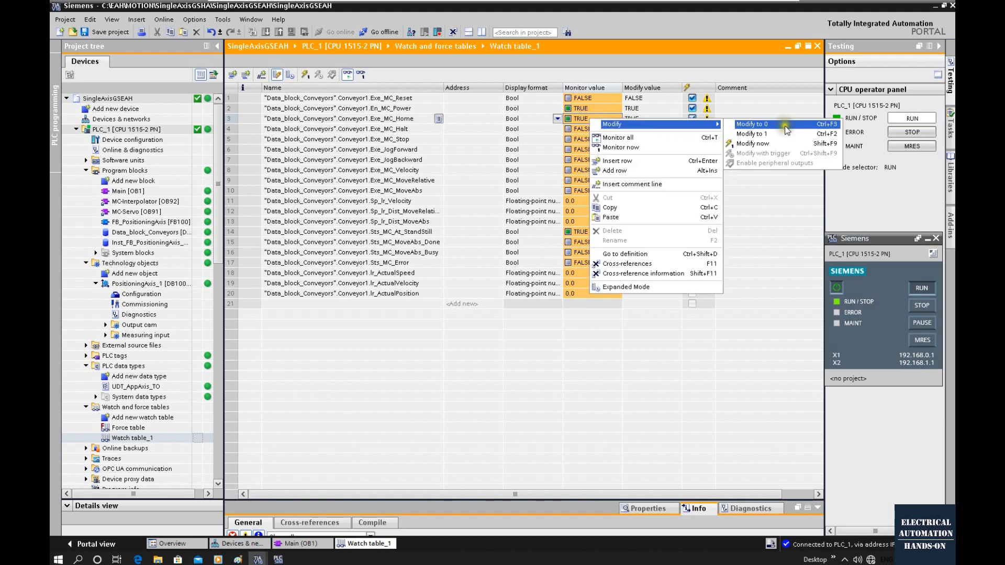
{"action": "left_click", "coordinate": [752, 124]}
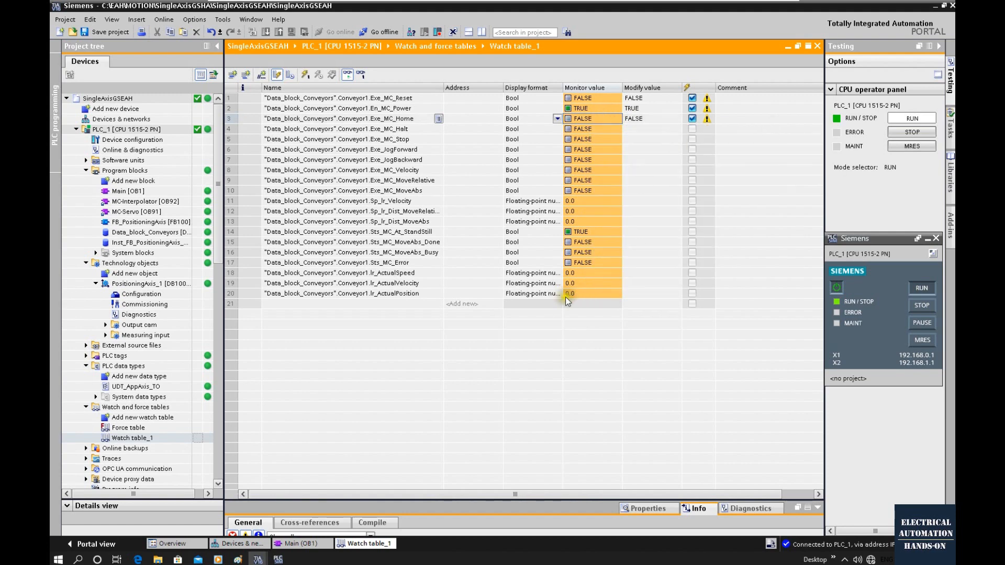
{"action": "mouse_move", "coordinate": [579, 299]}
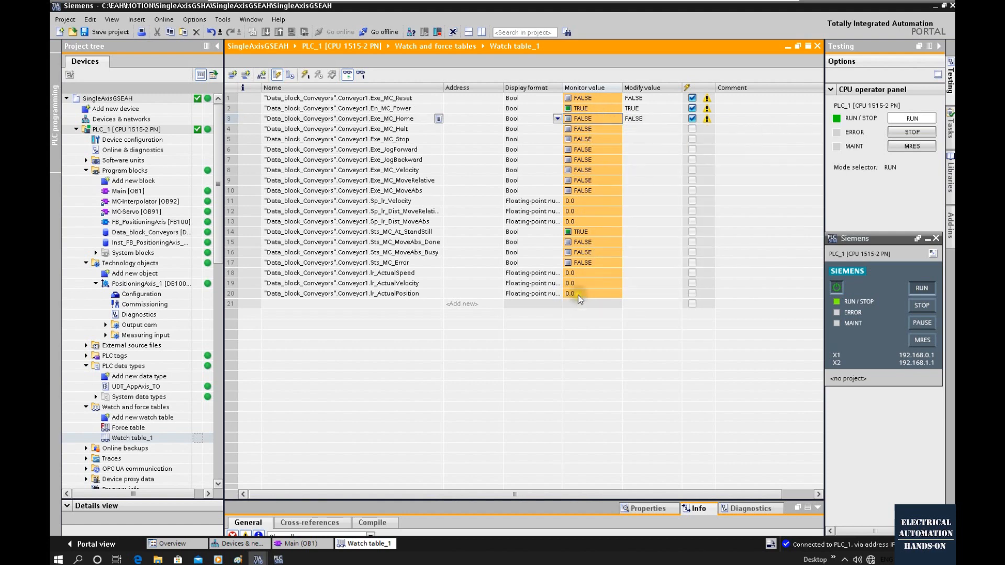
{"action": "mouse_move", "coordinate": [577, 294]}
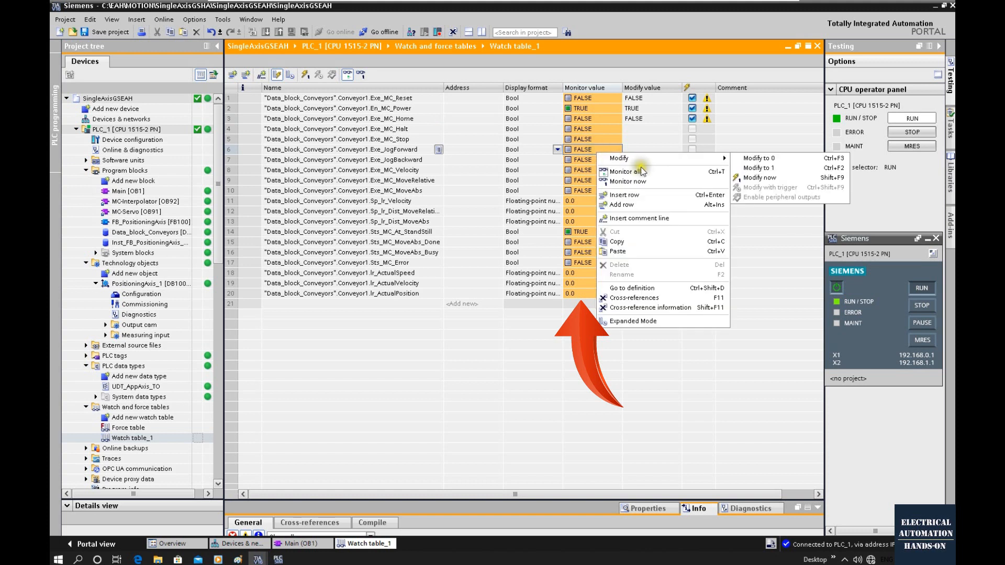
Step: Jog the axis forward, then backward, setting each jog command to 1 then 0
{"action": "left_click", "coordinate": [760, 168]}
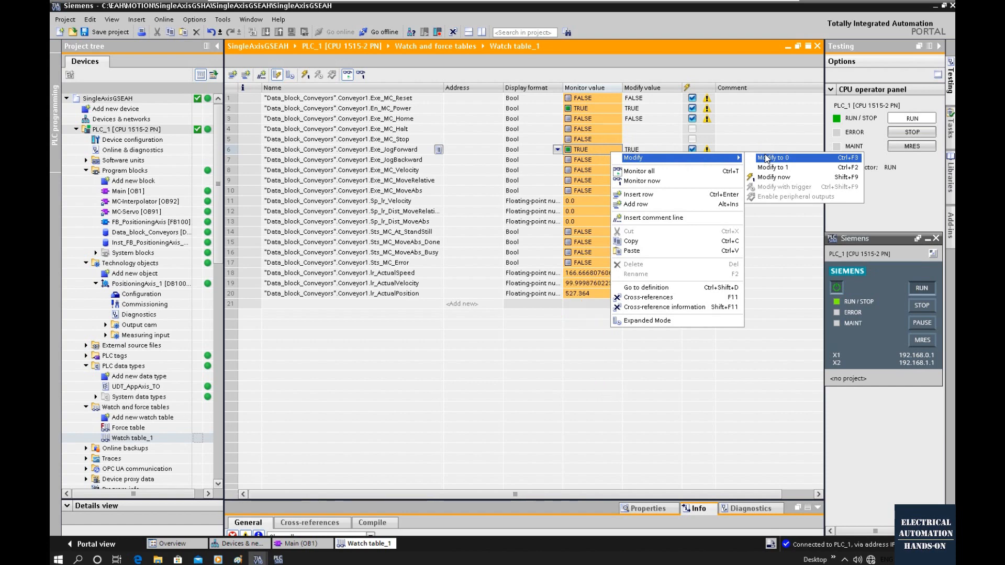
{"action": "left_click", "coordinate": [771, 158]}
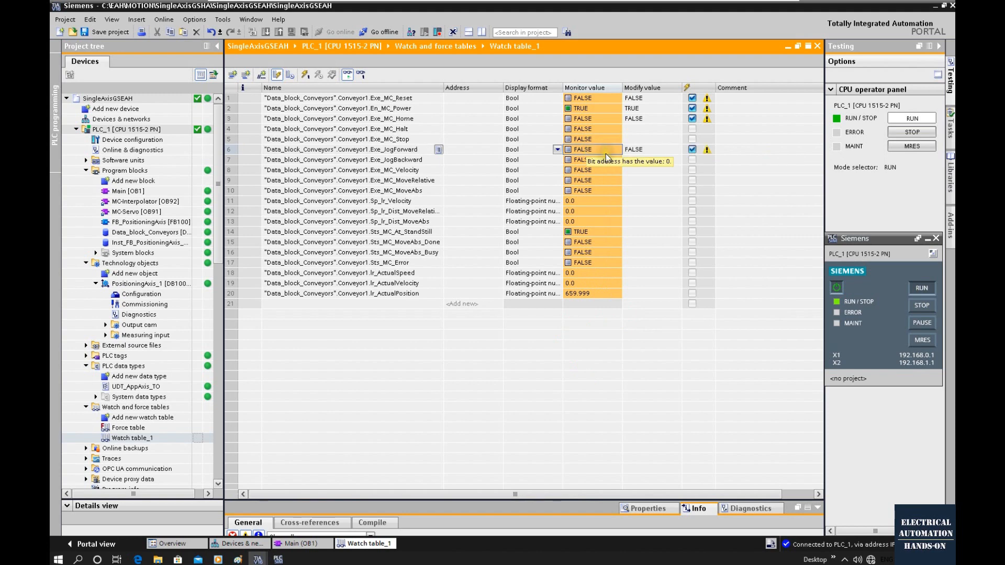
{"action": "mouse_move", "coordinate": [598, 297]}
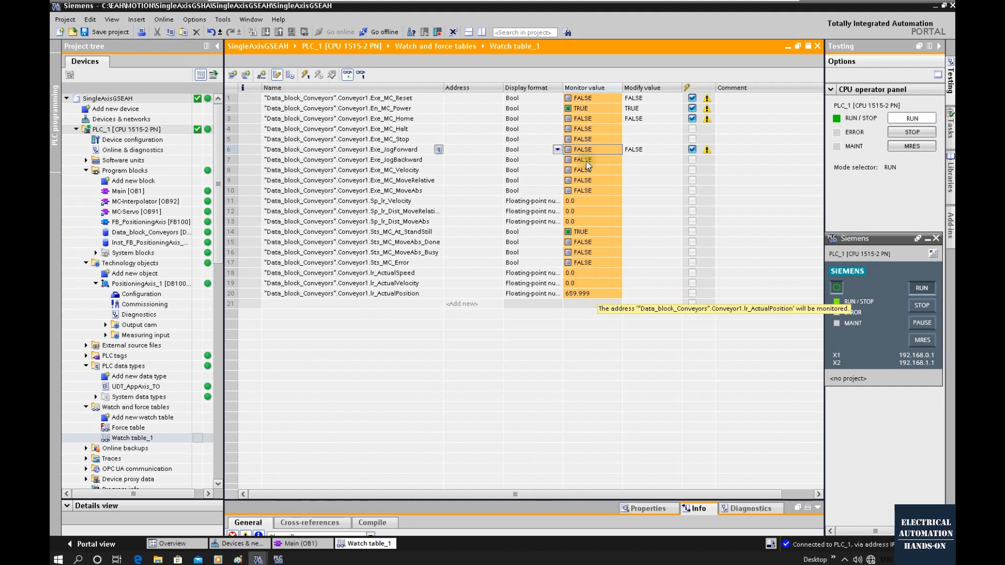
{"action": "right_click", "coordinate": [586, 159]}
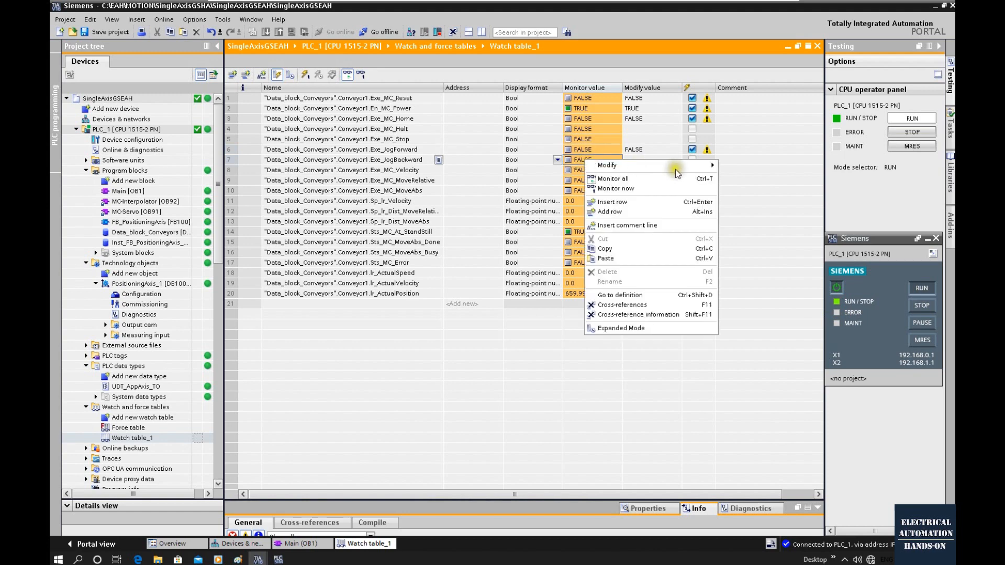
{"action": "left_click", "coordinate": [607, 166]}
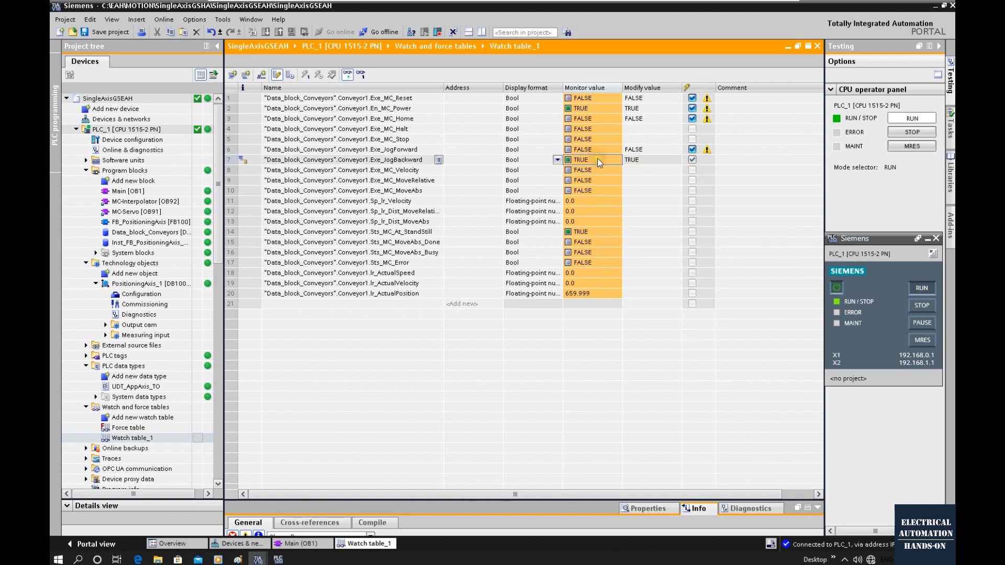
{"action": "right_click", "coordinate": [600, 159]}
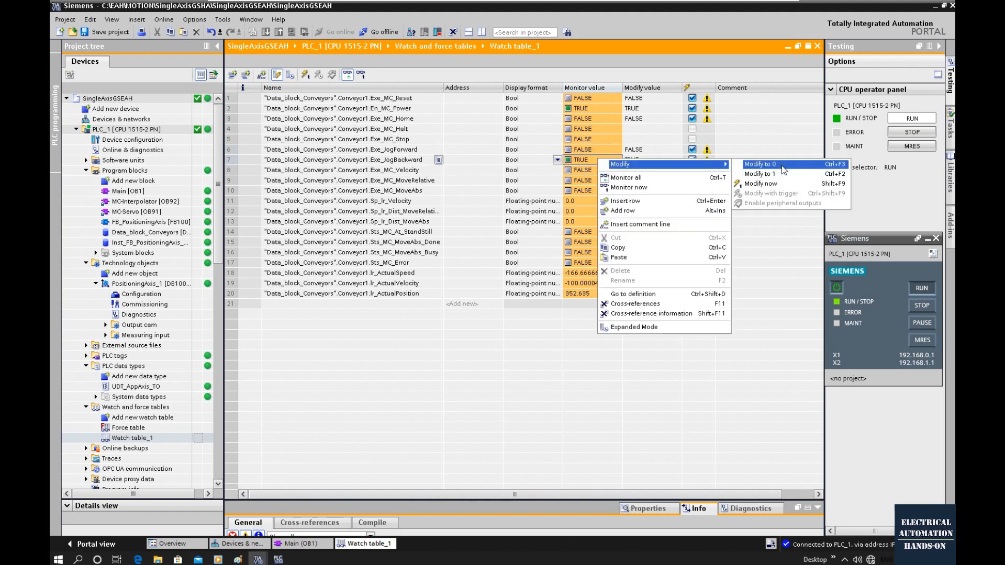
{"action": "left_click", "coordinate": [759, 164]}
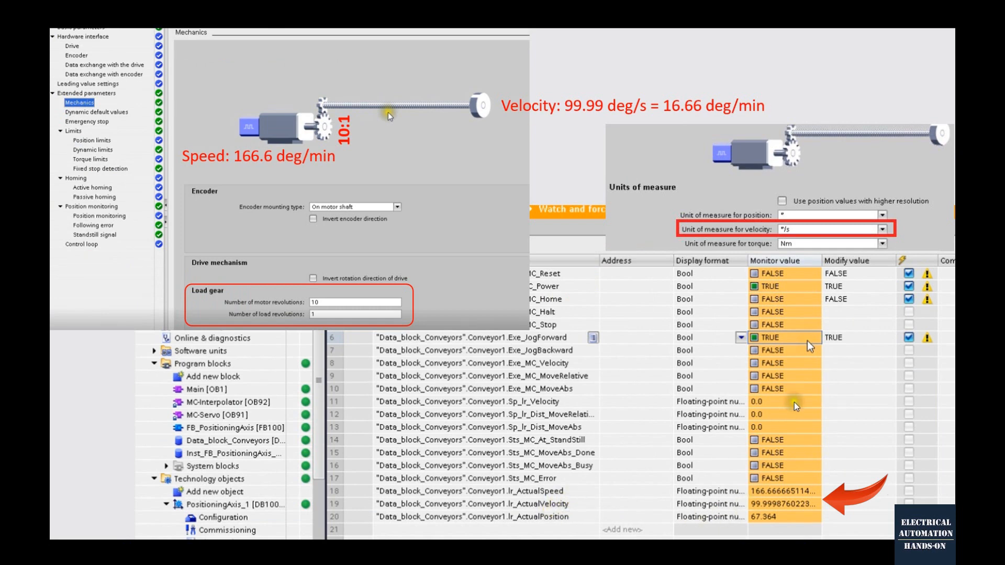
{"action": "mouse_move", "coordinate": [723, 393]}
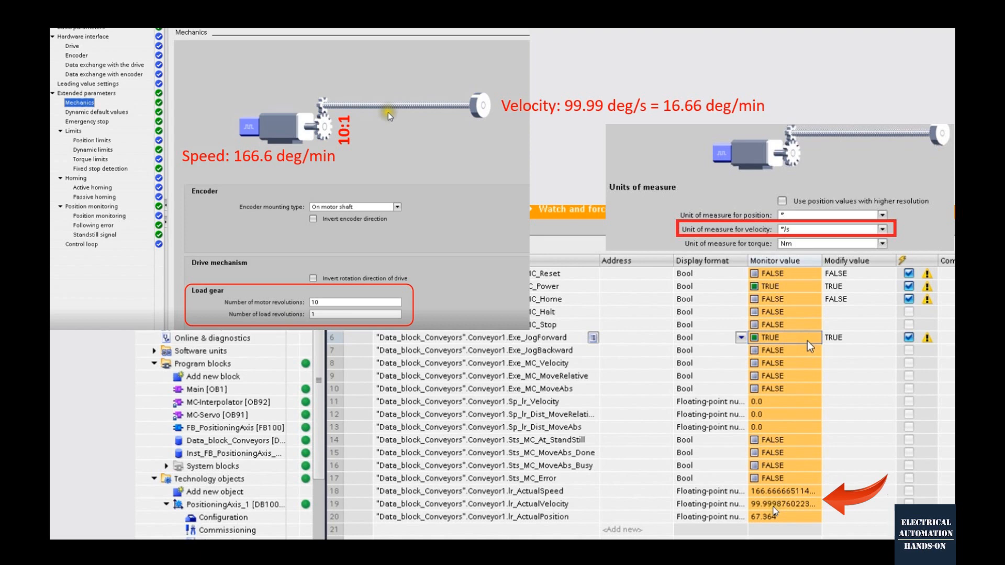
{"action": "mouse_move", "coordinate": [569, 494]}
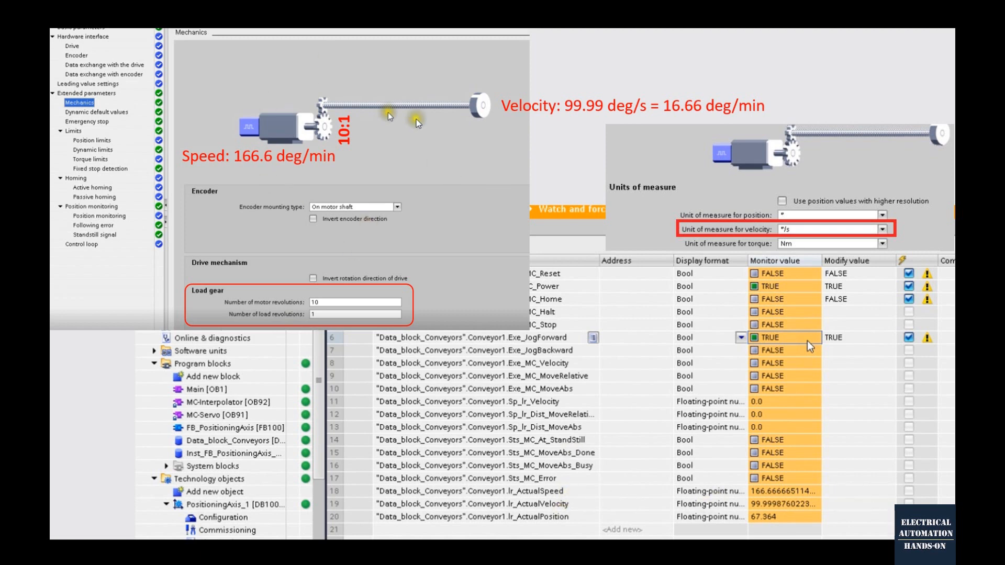
{"action": "mouse_move", "coordinate": [326, 254]}
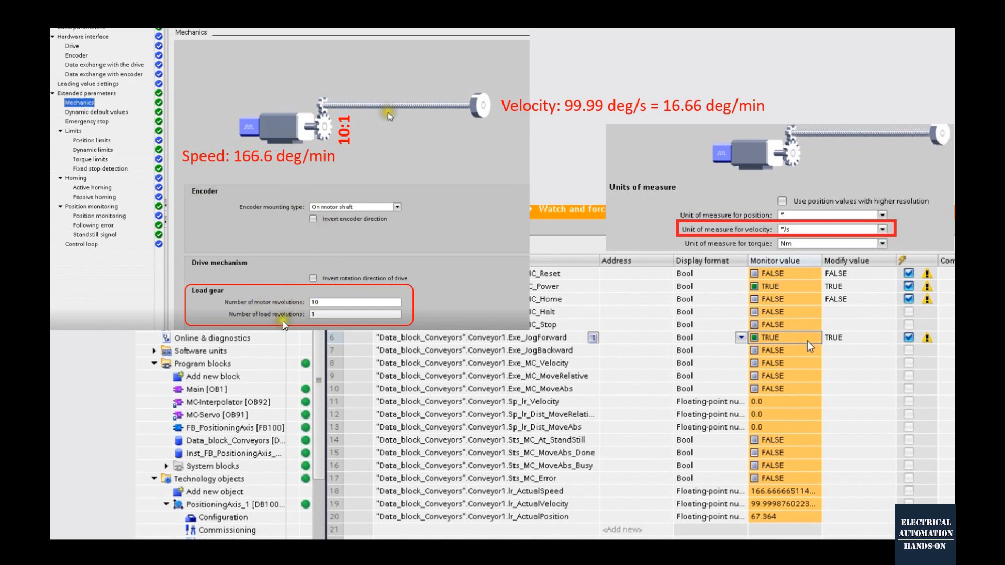
{"action": "mouse_move", "coordinate": [465, 114]}
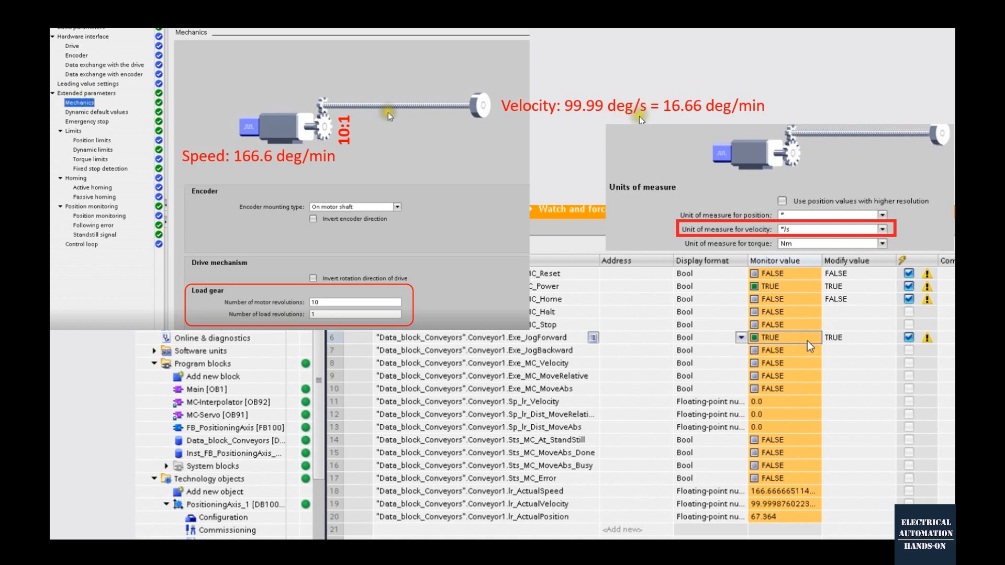
{"action": "mouse_move", "coordinate": [679, 113]}
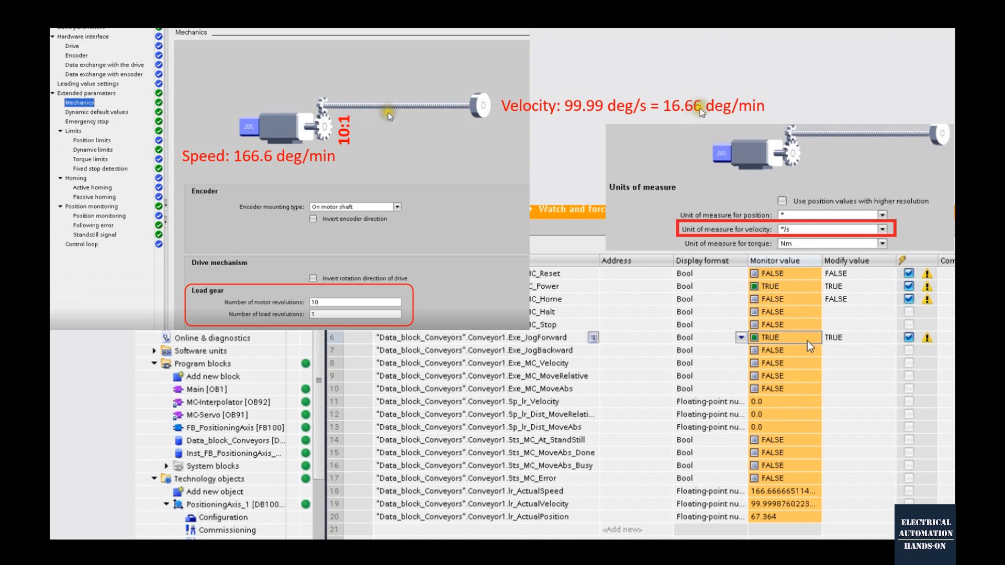
{"action": "mouse_move", "coordinate": [360, 123]}
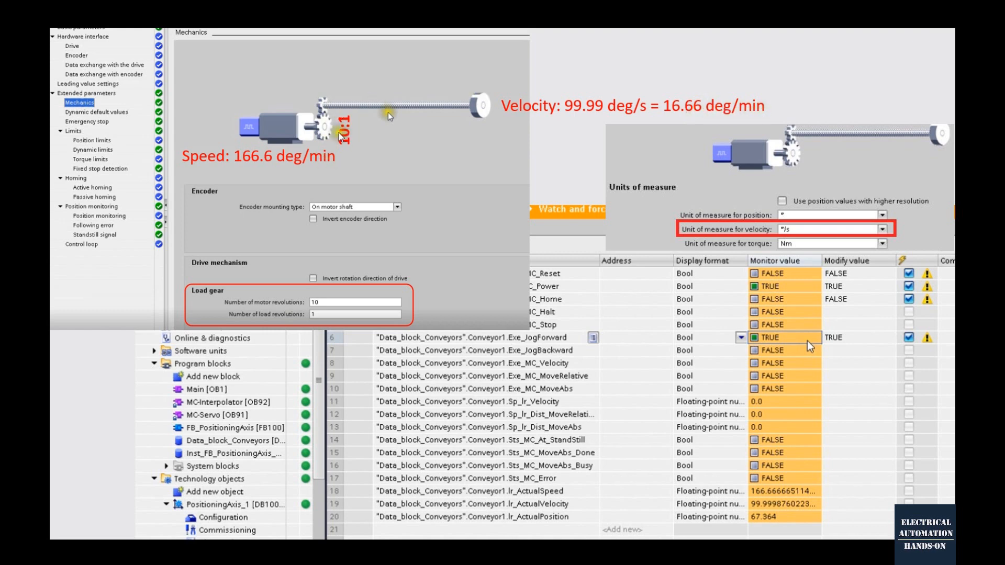
{"action": "mouse_move", "coordinate": [255, 174]}
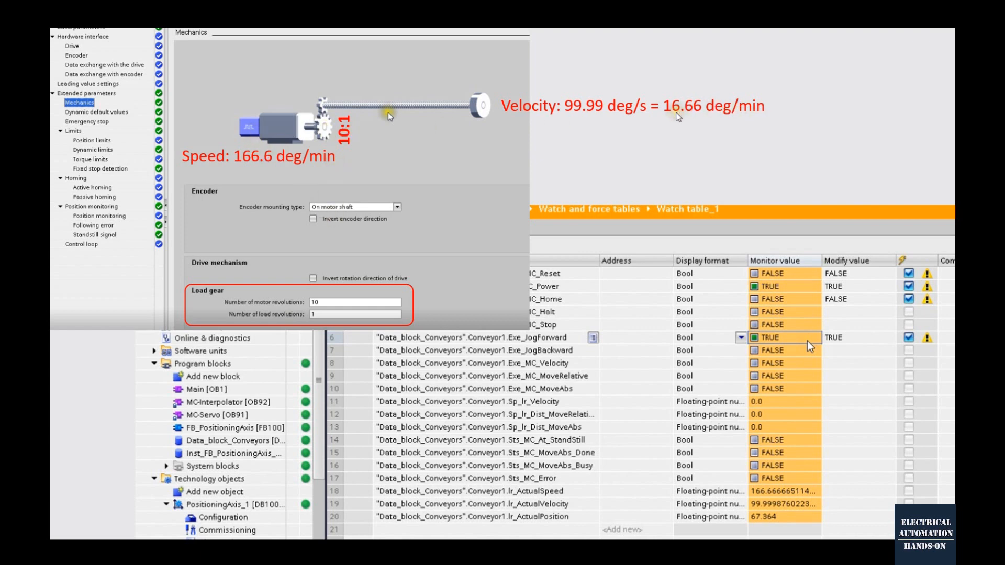
{"action": "mouse_move", "coordinate": [339, 188]}
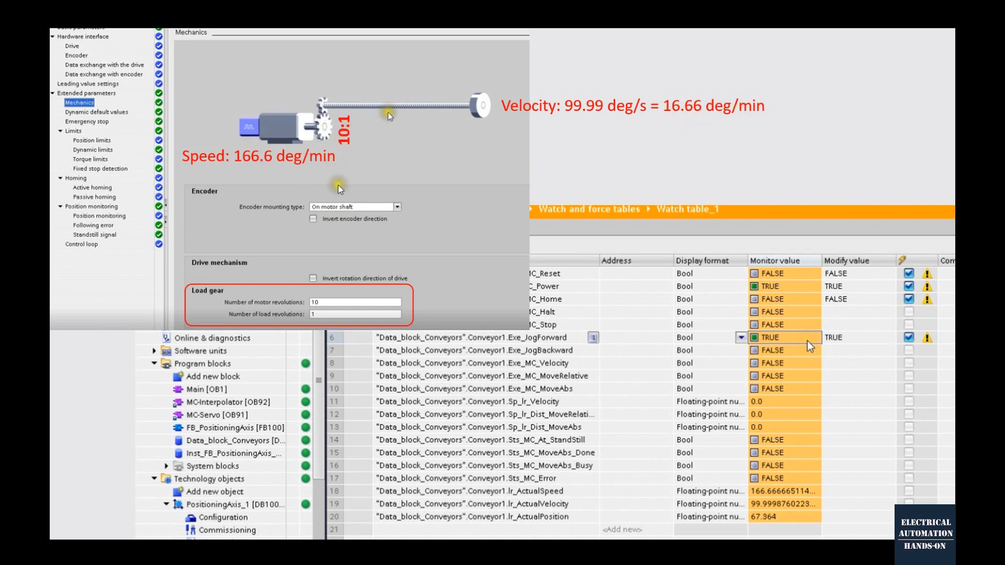
{"action": "mouse_move", "coordinate": [675, 119]}
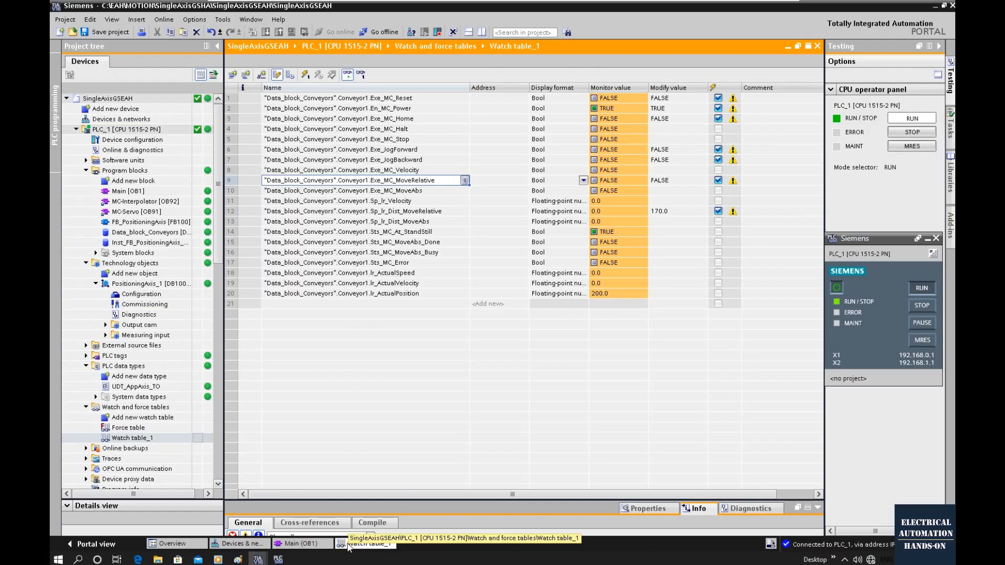
{"action": "mouse_move", "coordinate": [471, 409]}
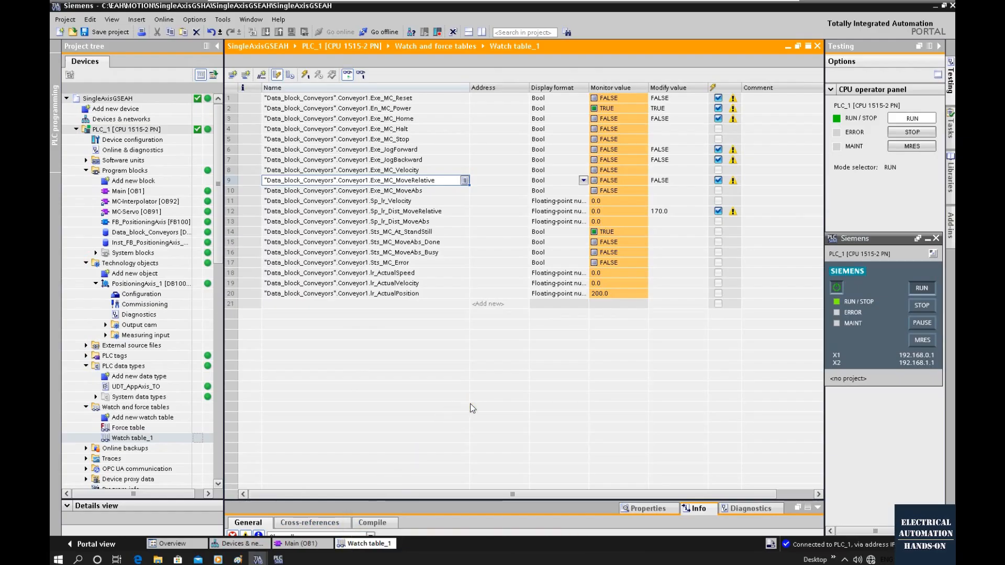